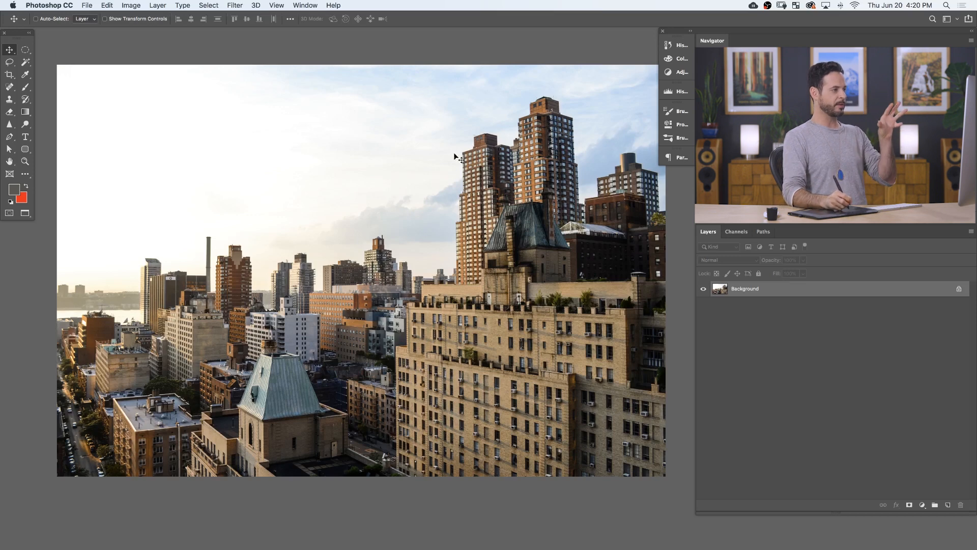
{"action": "mouse_move", "coordinate": [582, 254]}
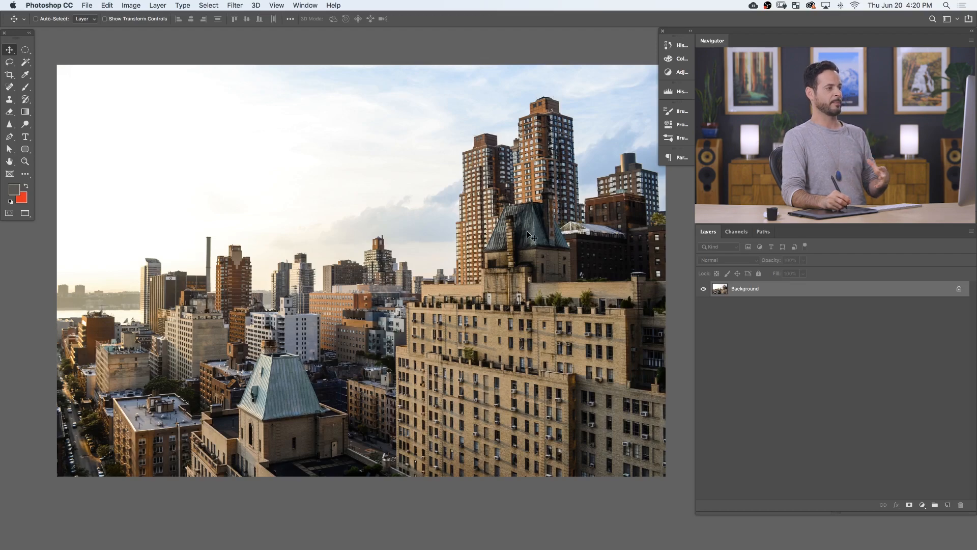
Toggle the rulers and guides on and off around the skyline photo to check their visibility.
{"action": "key", "text": "cmd+r"}
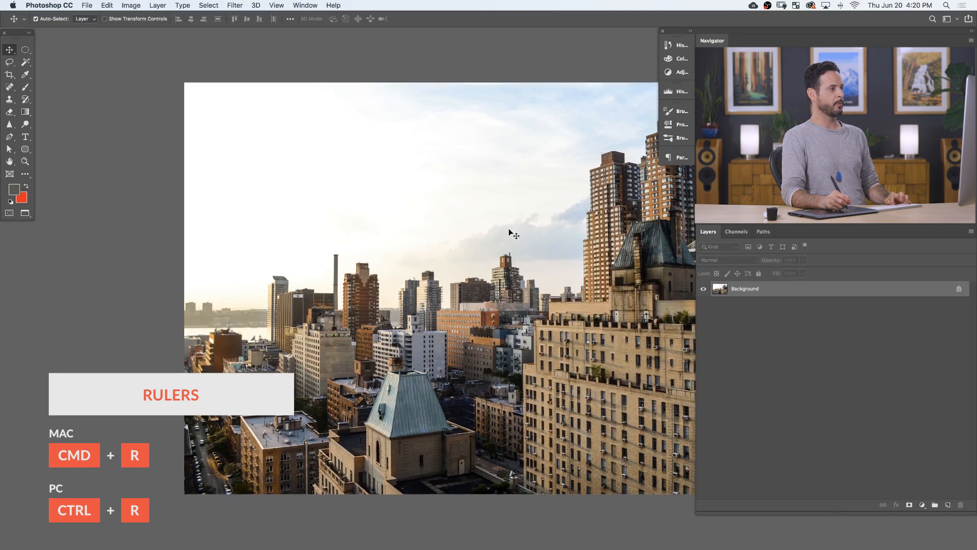
{"action": "key", "text": "cmd+r"}
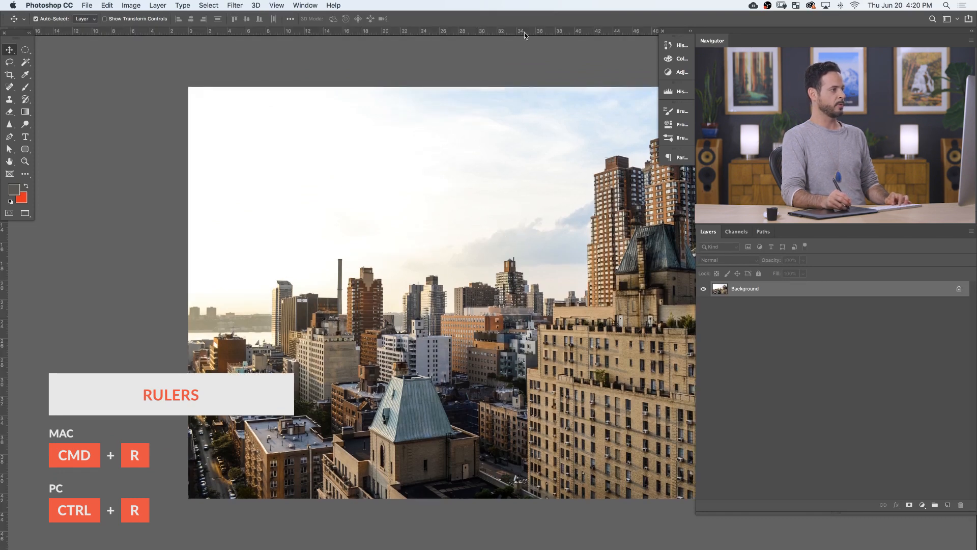
{"action": "key", "text": "cmd+r"}
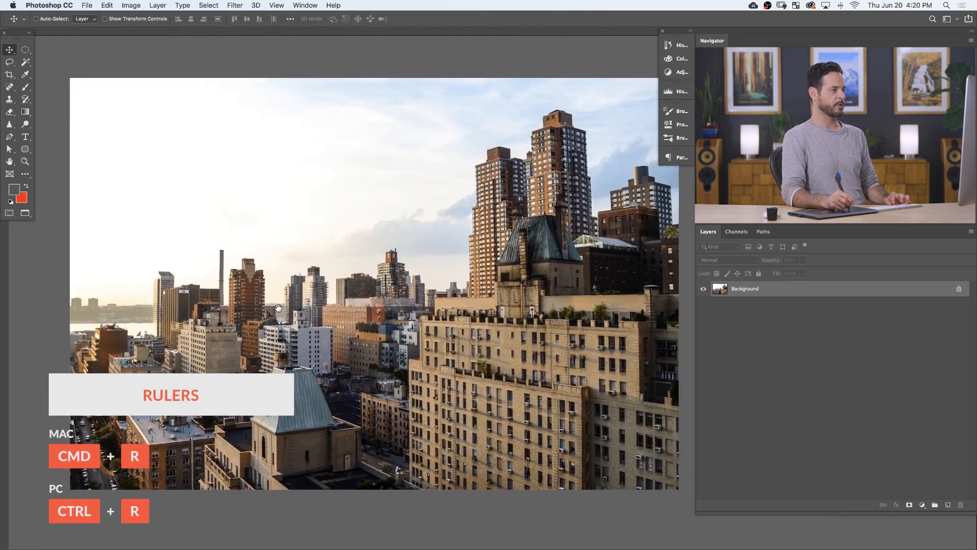
{"action": "key", "text": "cmd+r"}
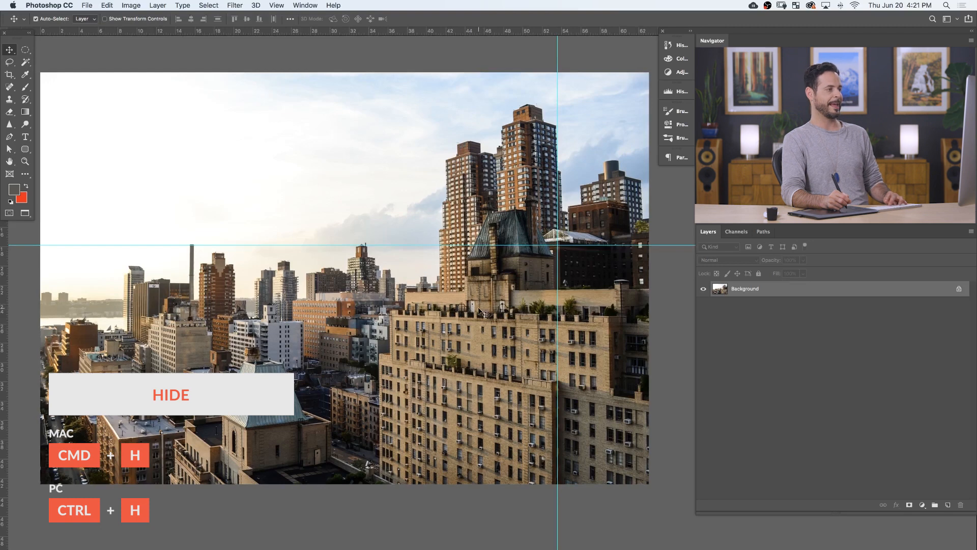
{"action": "key", "text": "cmd+h"}
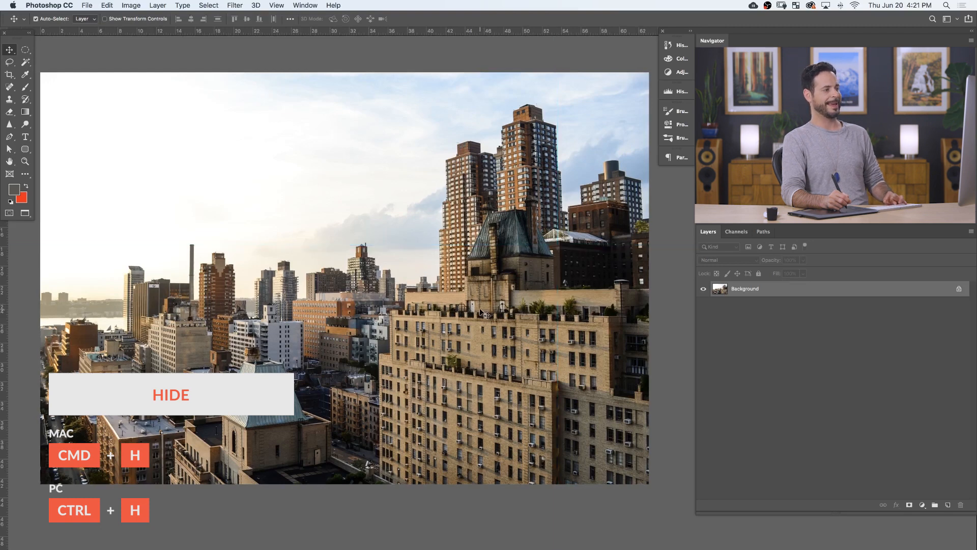
{"action": "key", "text": "cmd+h"}
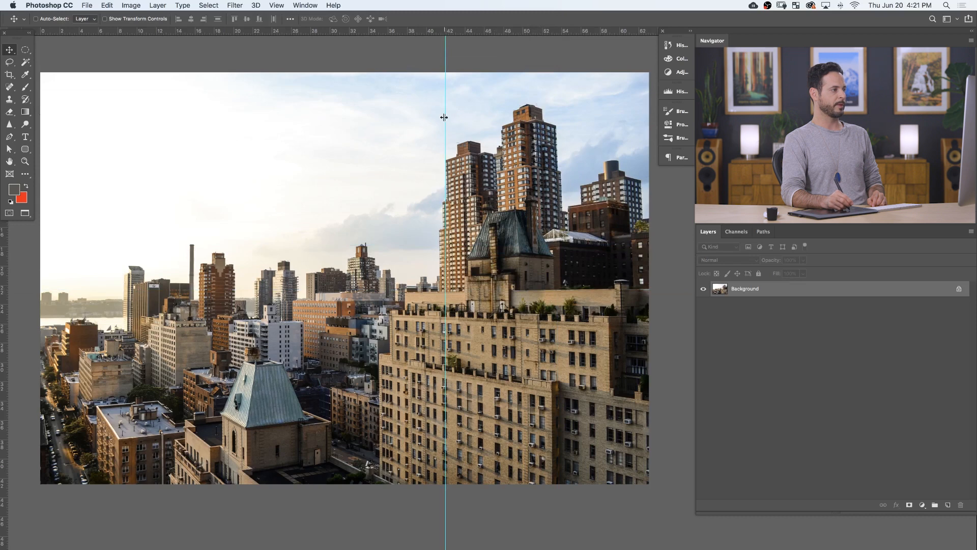
{"action": "key", "text": "cmd+r"}
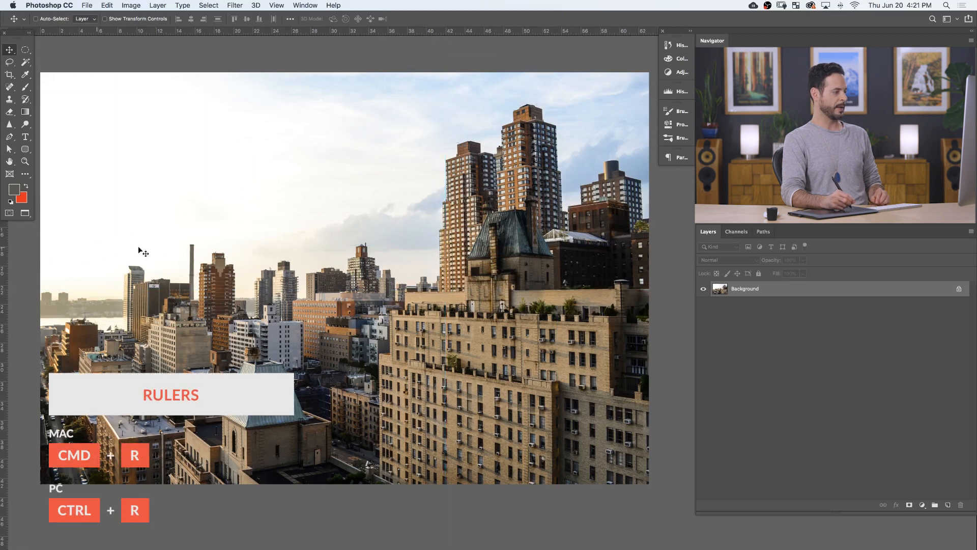
{"action": "key", "text": "cmd+r"}
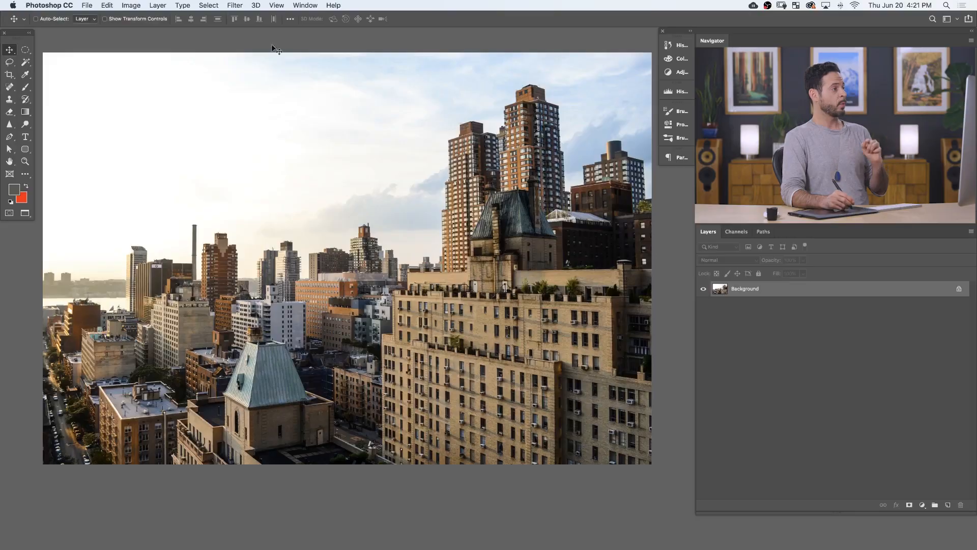
Turn on the grid overlay across the whole photo from the View menu.
{"action": "left_click", "coordinate": [276, 5]}
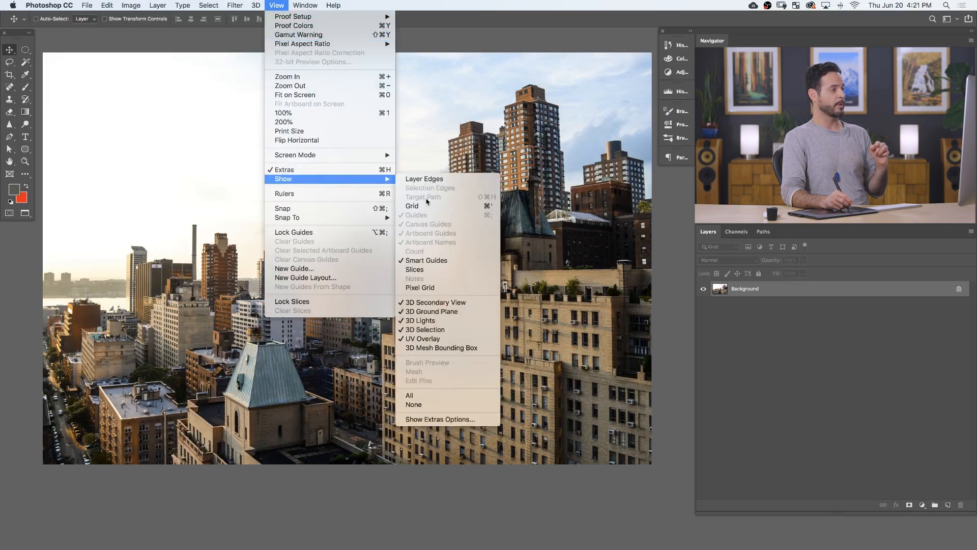
{"action": "left_click", "coordinate": [412, 206]}
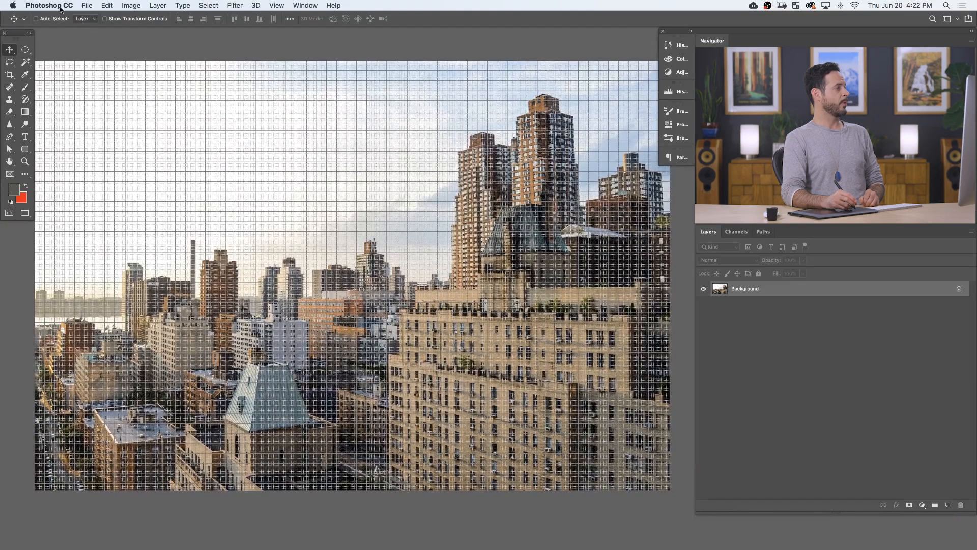
In Guides, Grid & Slices preferences, measure gridline spacing in pixels and select the value to replace it.
{"action": "left_click", "coordinate": [49, 5]}
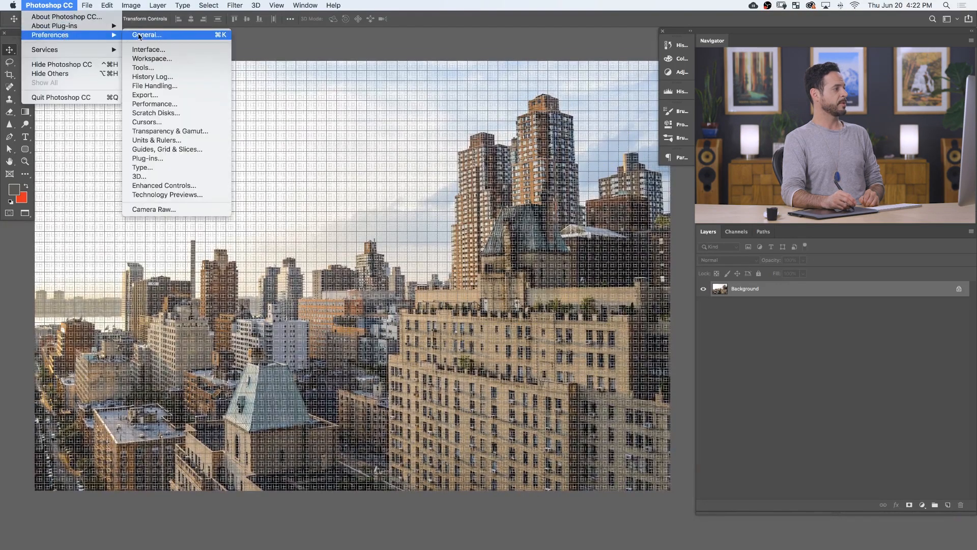
{"action": "mouse_move", "coordinate": [166, 149]}
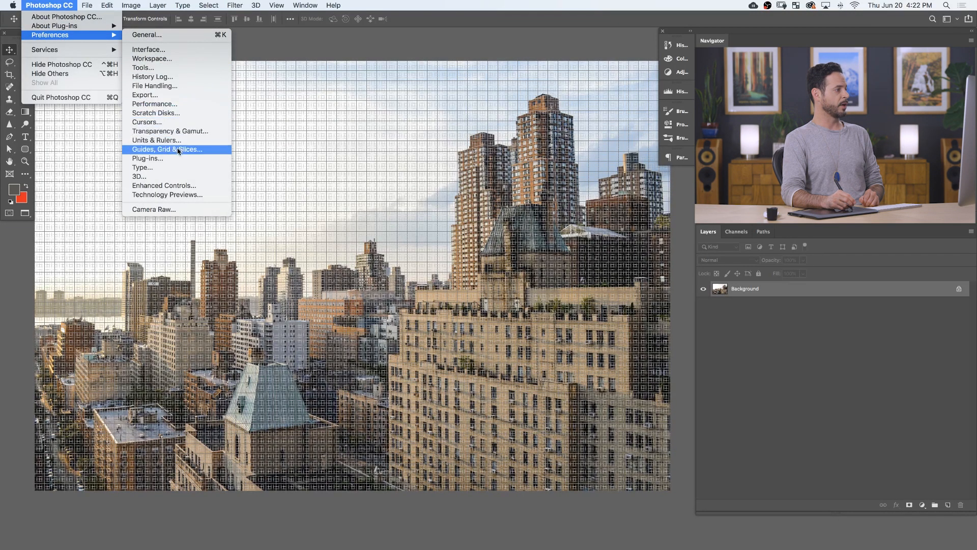
{"action": "mouse_move", "coordinate": [179, 149]}
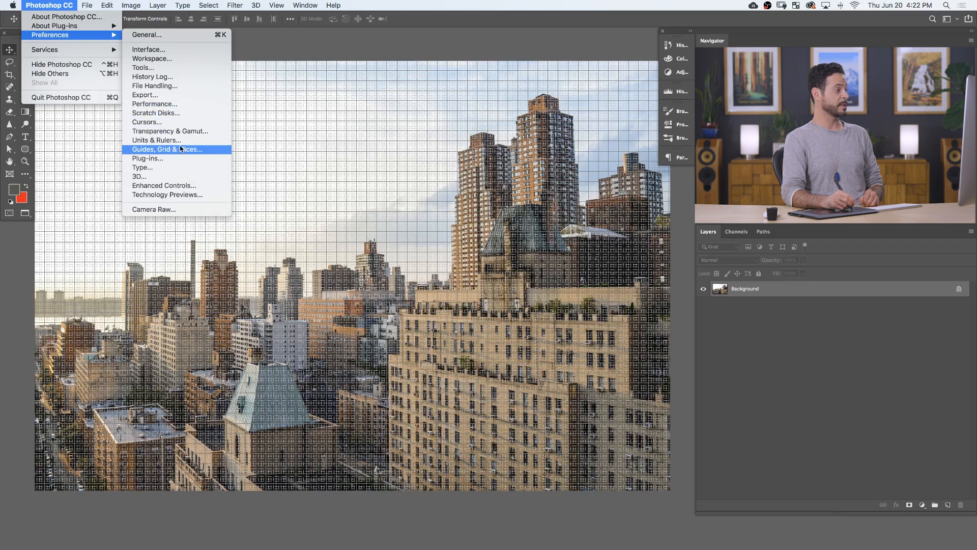
{"action": "left_click", "coordinate": [166, 148]}
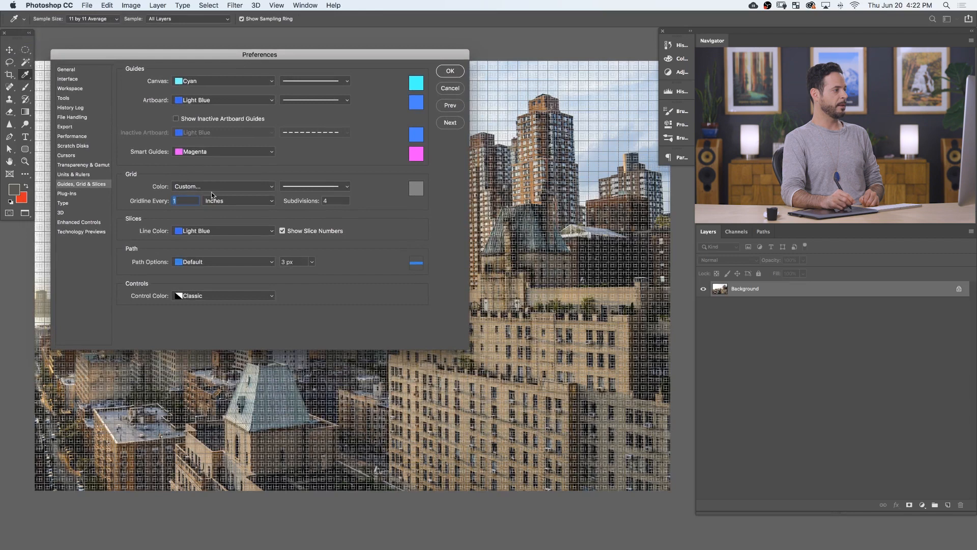
{"action": "left_click", "coordinate": [238, 200]}
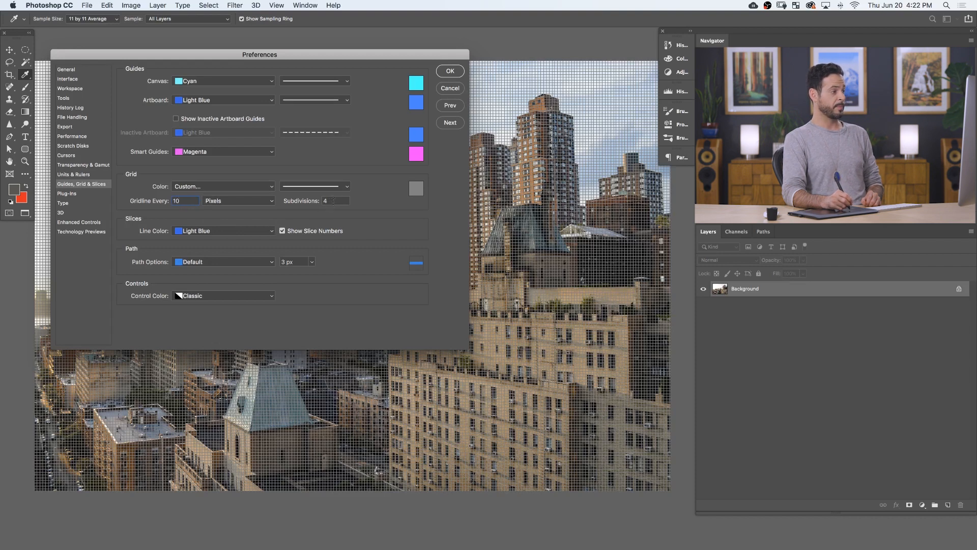
{"action": "triple_click", "coordinate": [335, 201]}
{"action": "type", "text": "1"}
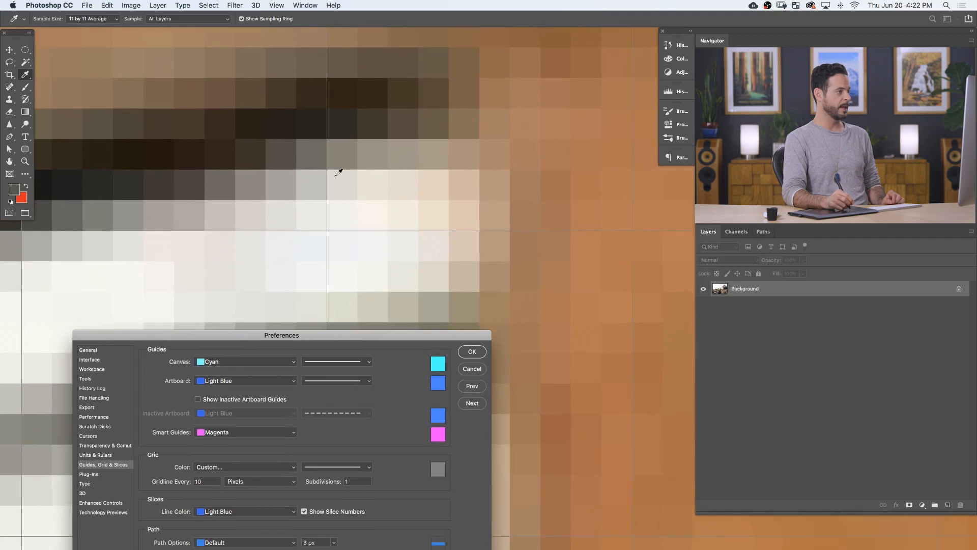
{"action": "mouse_move", "coordinate": [454, 150]}
{"action": "type", "text": "84.9"}
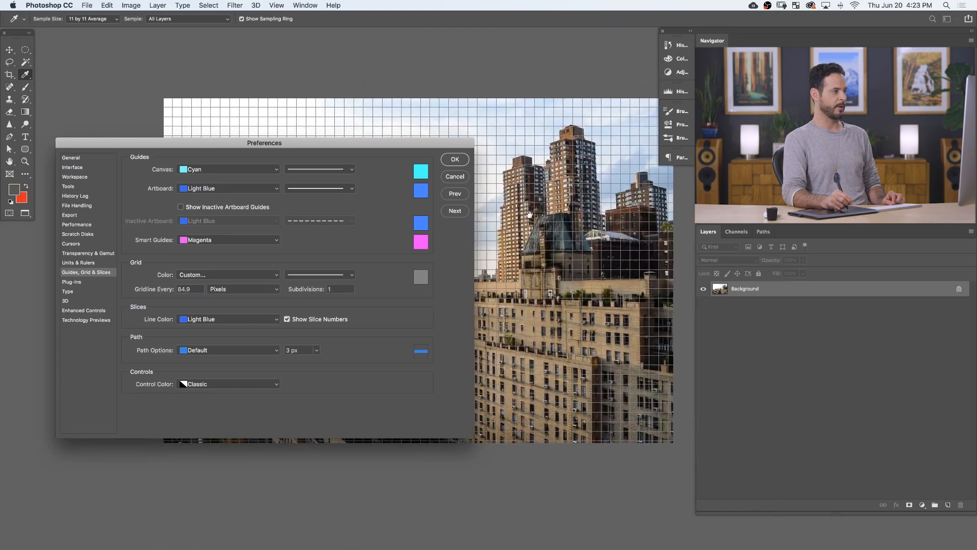
Try green and then a custom purple as the grid colour.
{"action": "left_click_drag", "start_coordinate": [265, 142], "coordinate": [237, 212]}
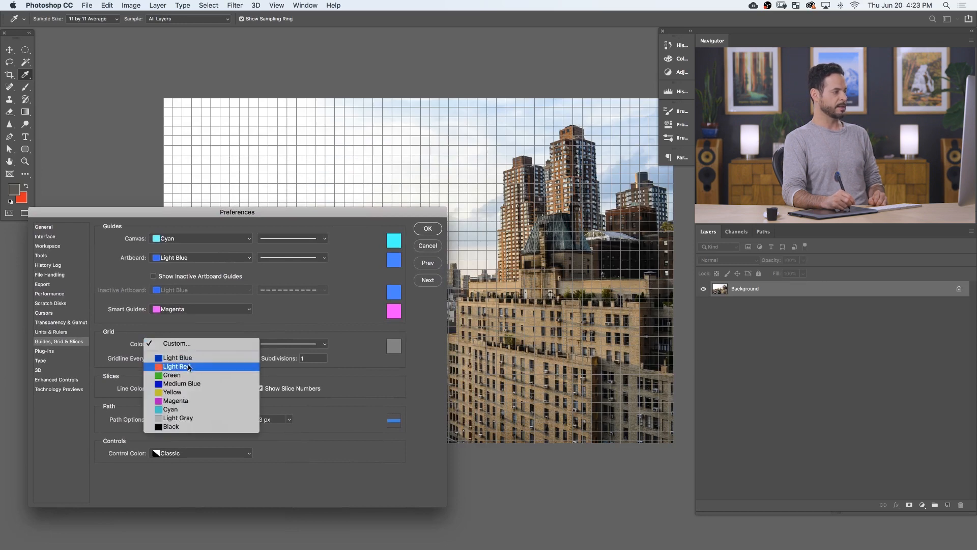
{"action": "left_click", "coordinate": [172, 374]}
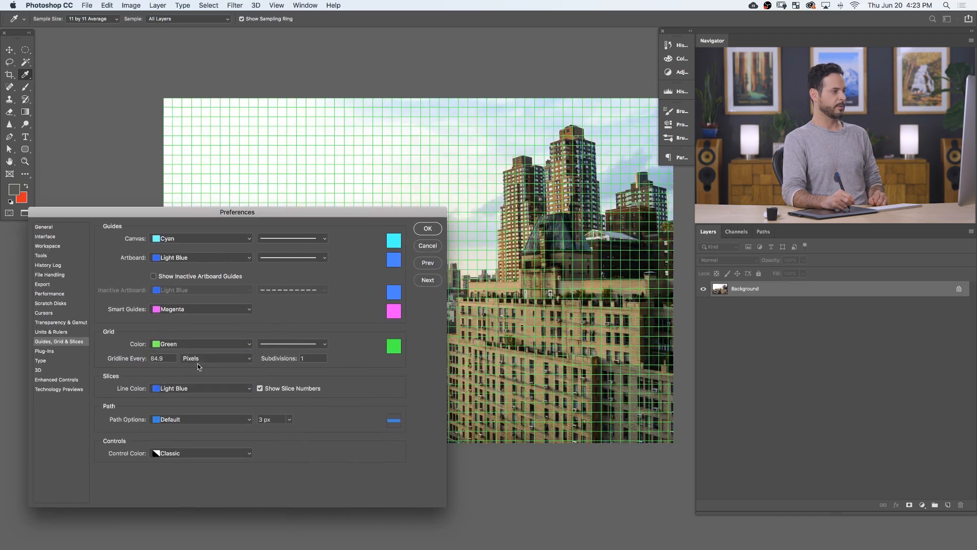
{"action": "left_click", "coordinate": [202, 343]}
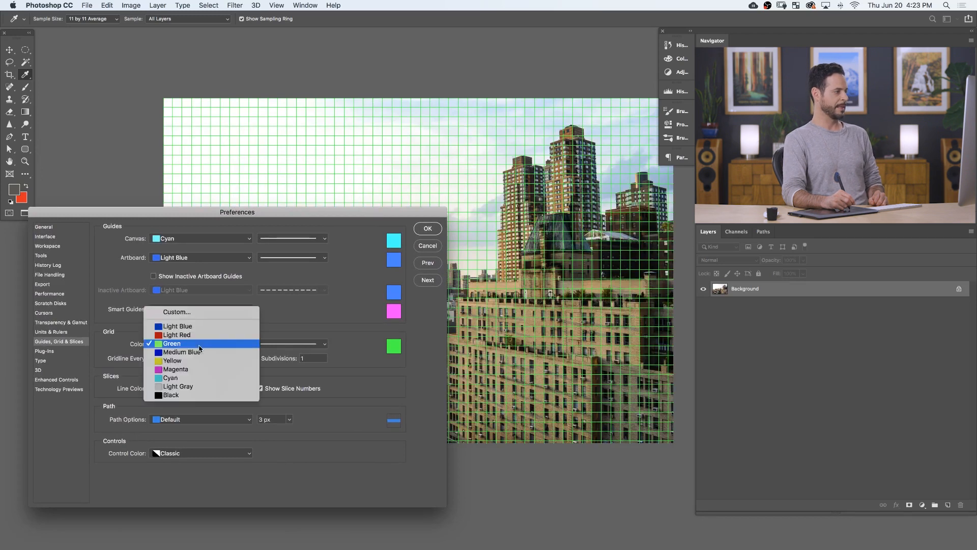
{"action": "left_click", "coordinate": [176, 312]}
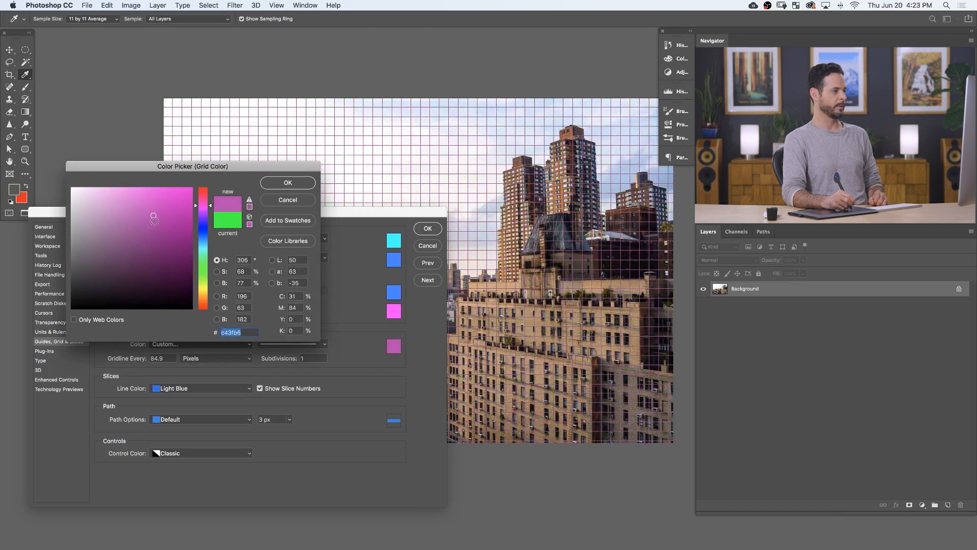
{"action": "left_click", "coordinate": [287, 183]}
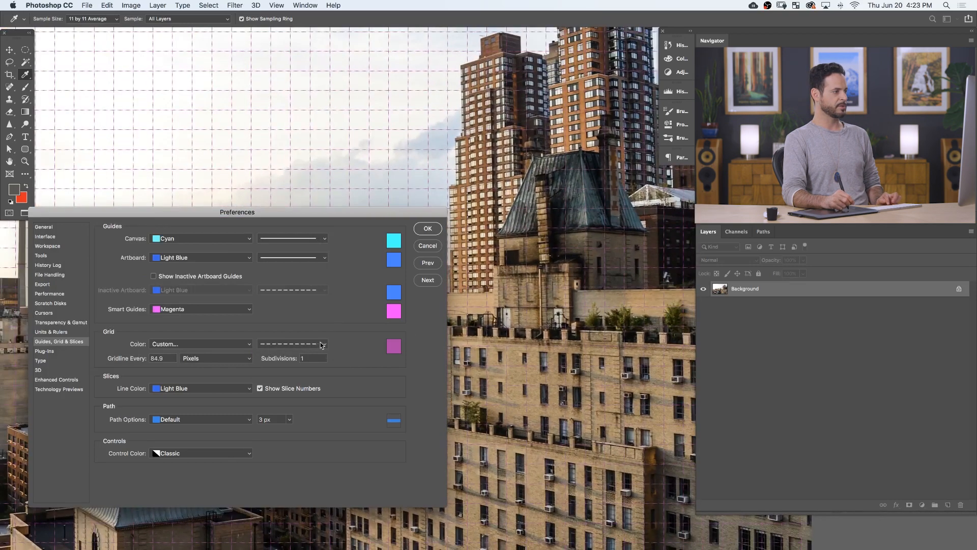
Change the line style, choose Light Gray for the grid and accept the preferences.
{"action": "left_click", "coordinate": [322, 343]}
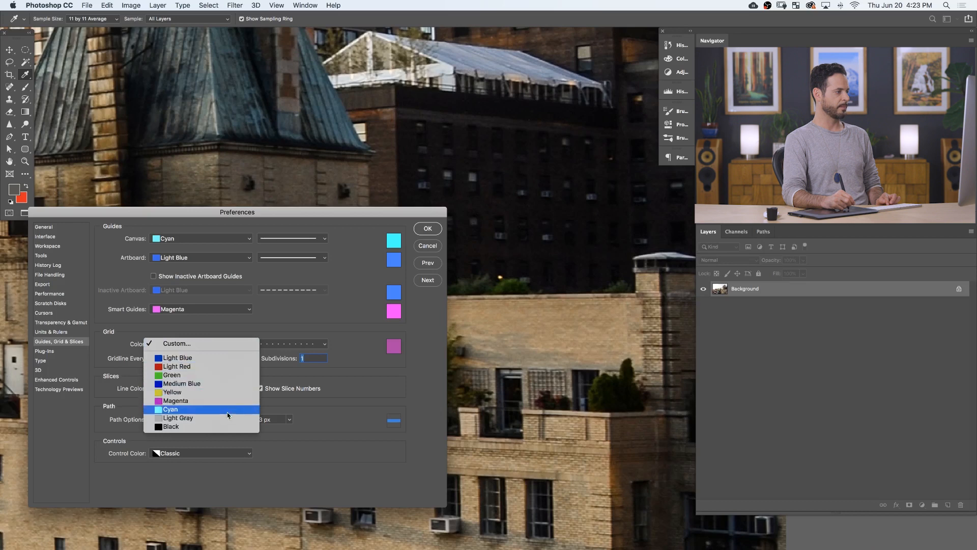
{"action": "left_click", "coordinate": [177, 417]}
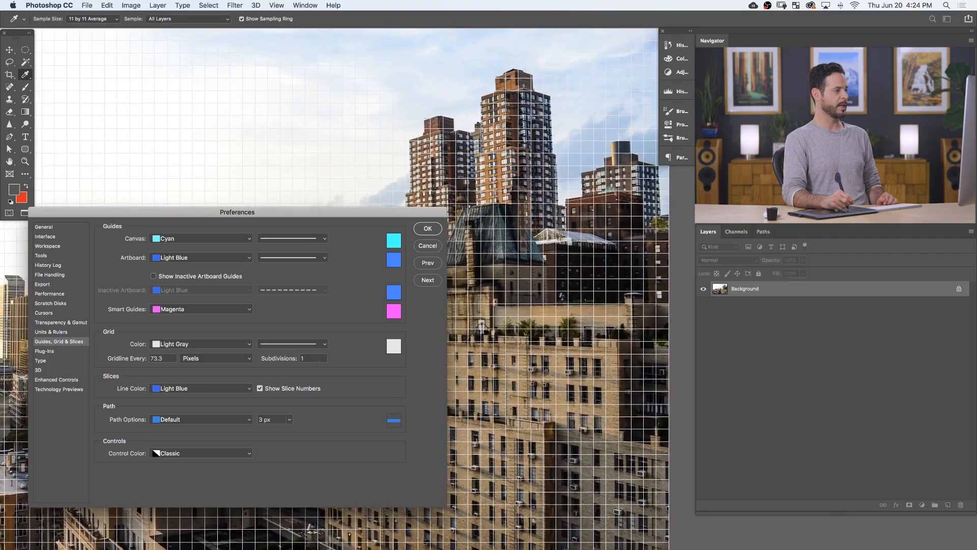
{"action": "left_click", "coordinate": [427, 228]}
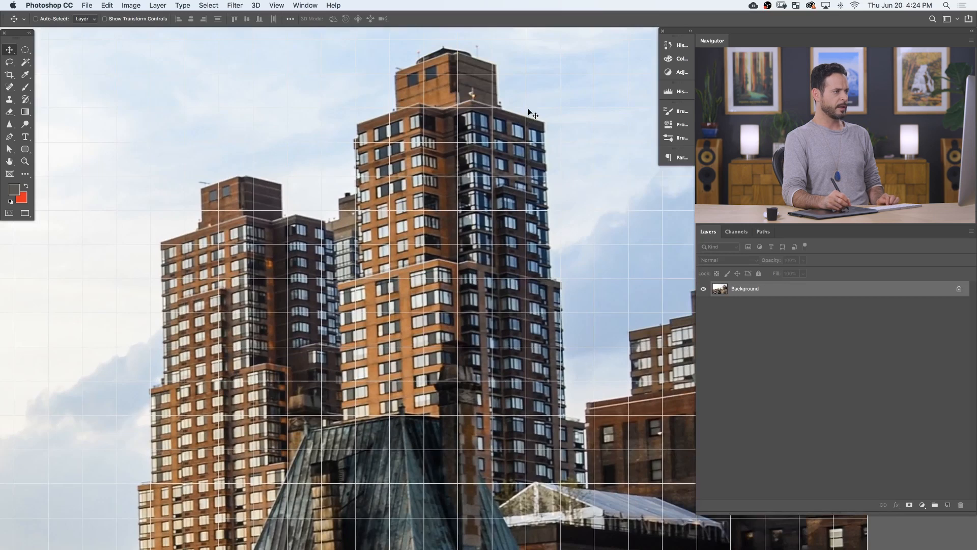
{"action": "mouse_move", "coordinate": [539, 342]}
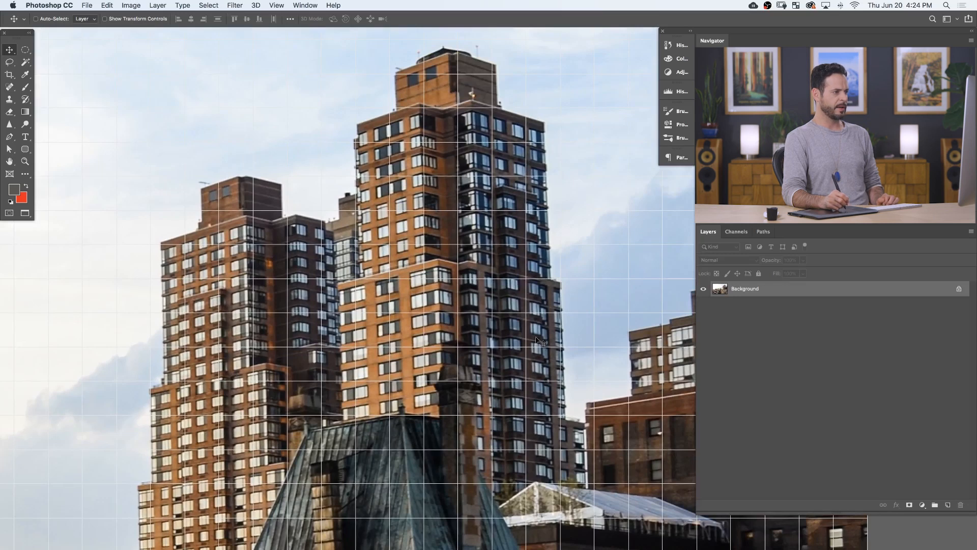
{"action": "mouse_move", "coordinate": [550, 130]}
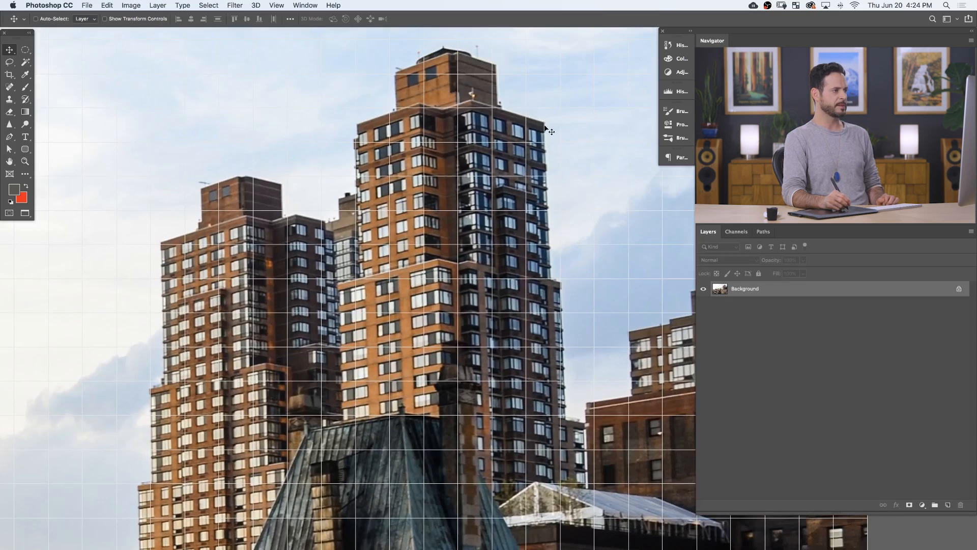
{"action": "mouse_move", "coordinate": [552, 391]}
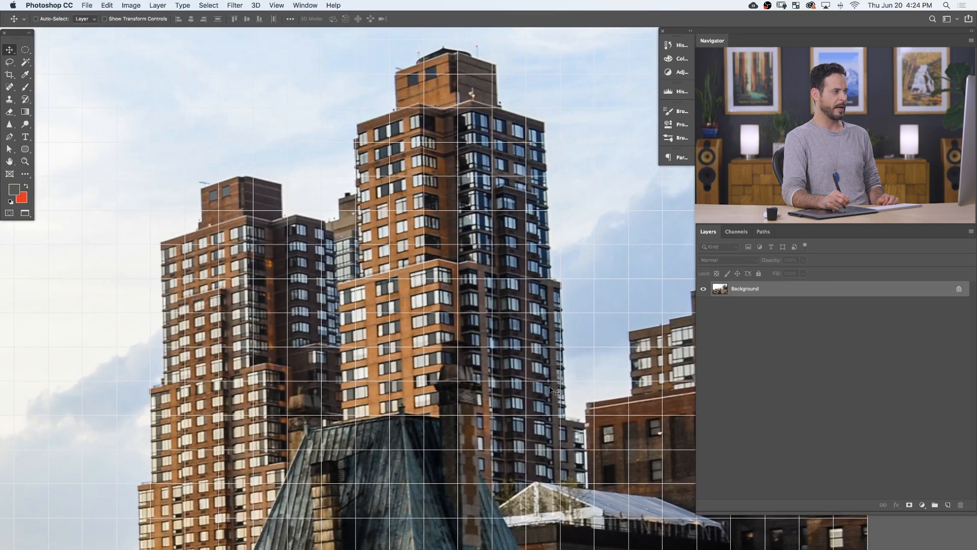
{"action": "mouse_move", "coordinate": [329, 295]}
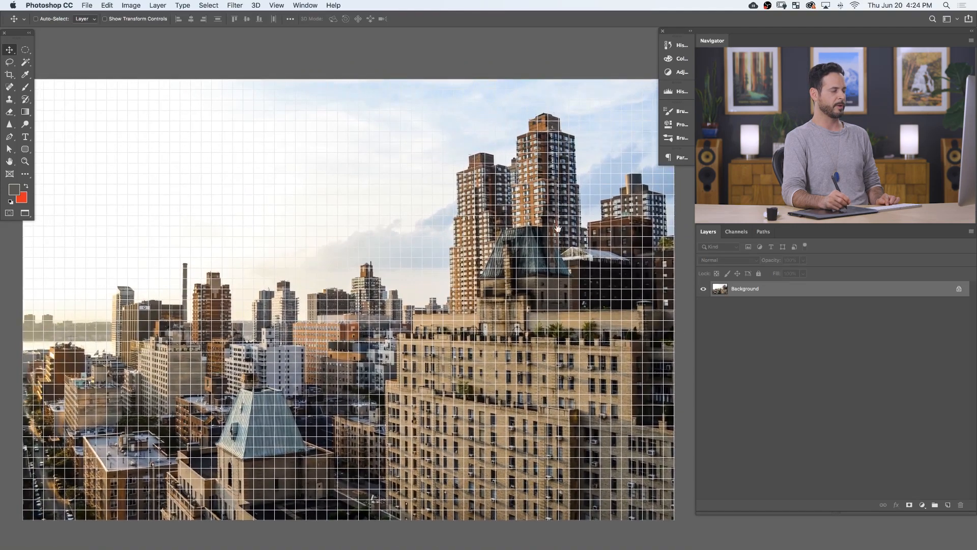
{"action": "mouse_move", "coordinate": [449, 174]}
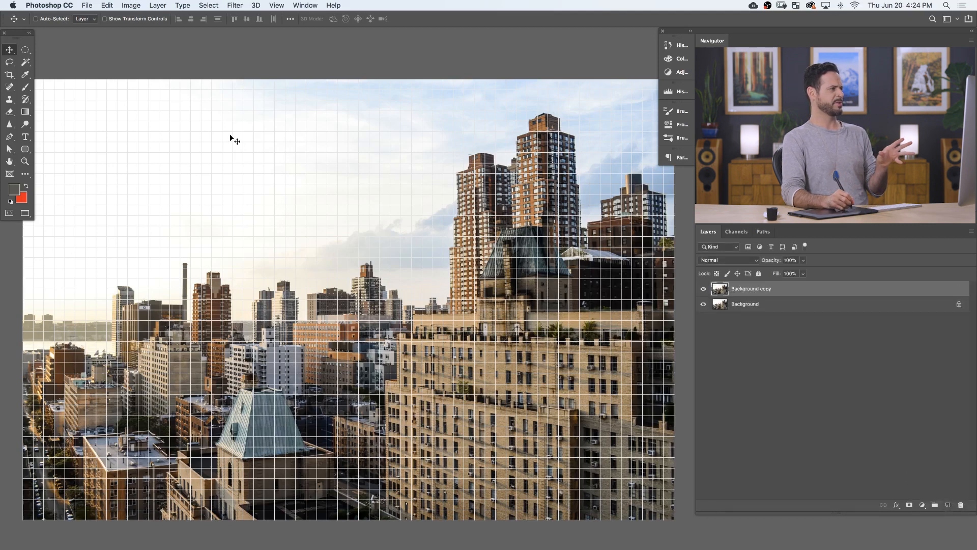
Set the grid colour to a custom purple in Guides, Grid & Slices preferences and confirm it.
{"action": "left_click", "coordinate": [50, 5]}
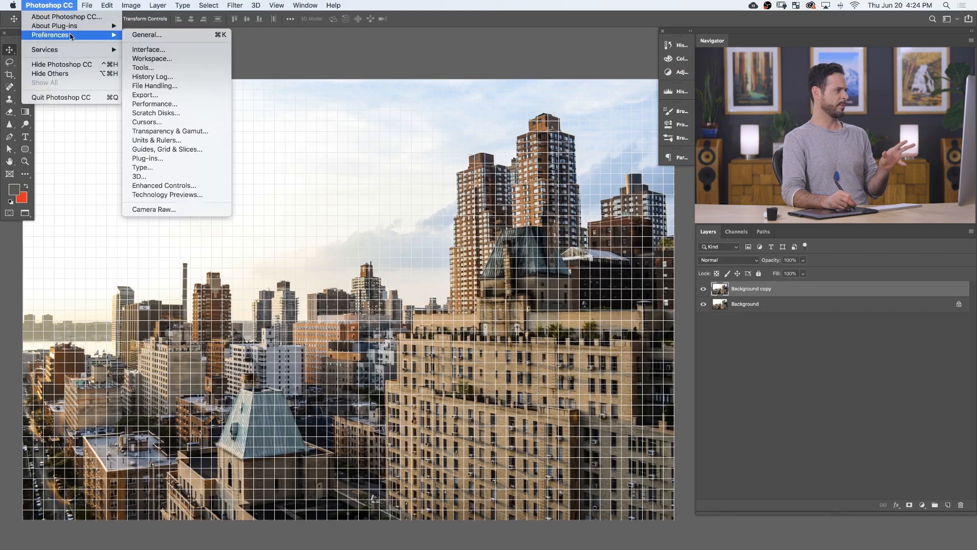
{"action": "mouse_move", "coordinate": [167, 149]}
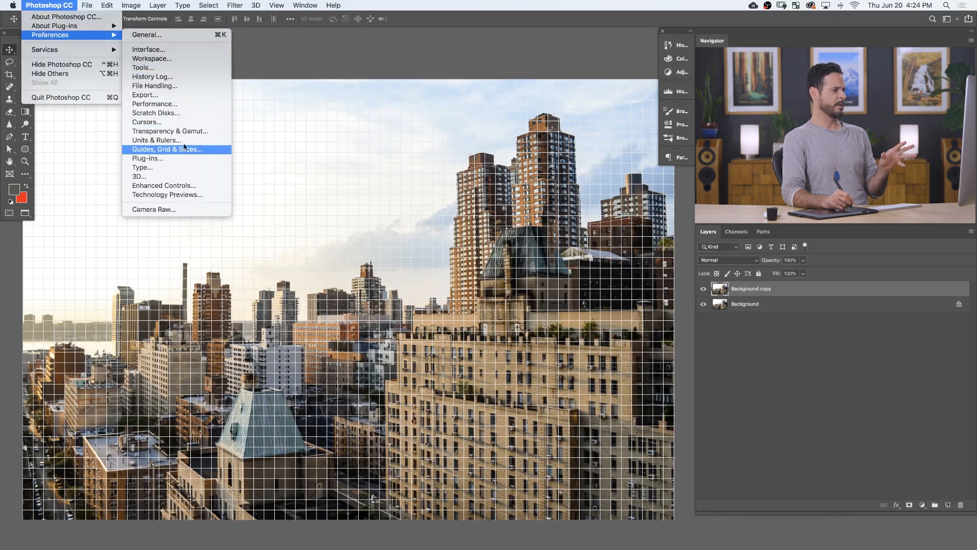
{"action": "left_click", "coordinate": [166, 148]}
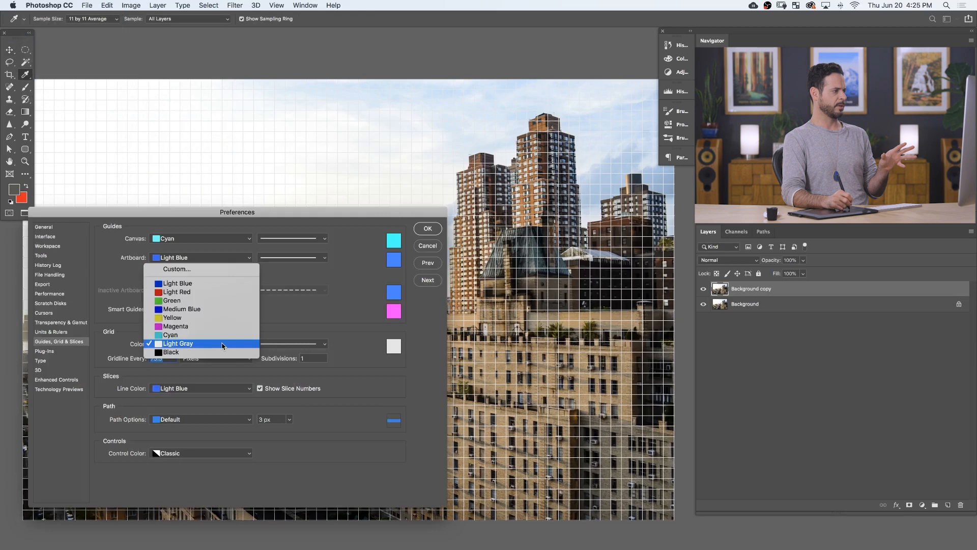
{"action": "left_click", "coordinate": [173, 317]}
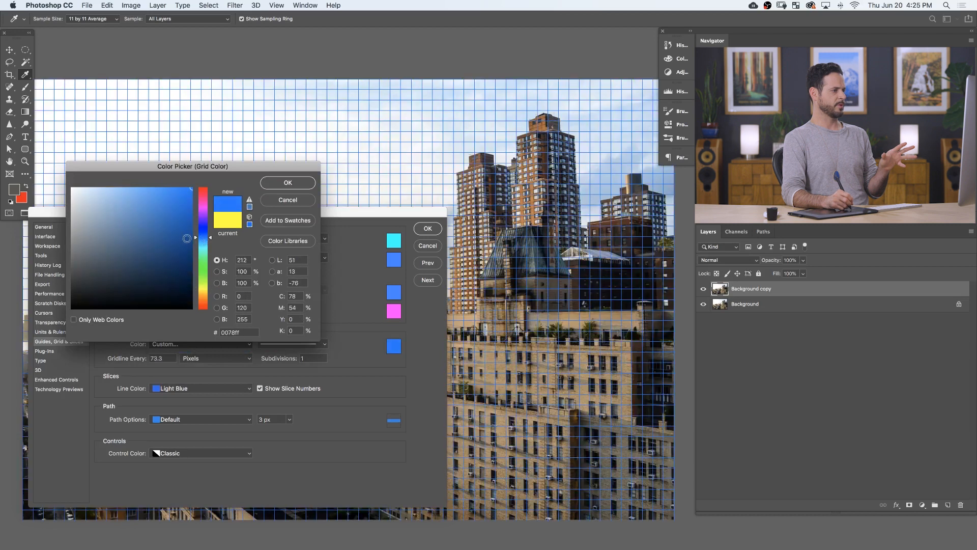
{"action": "left_click", "coordinate": [157, 226]}
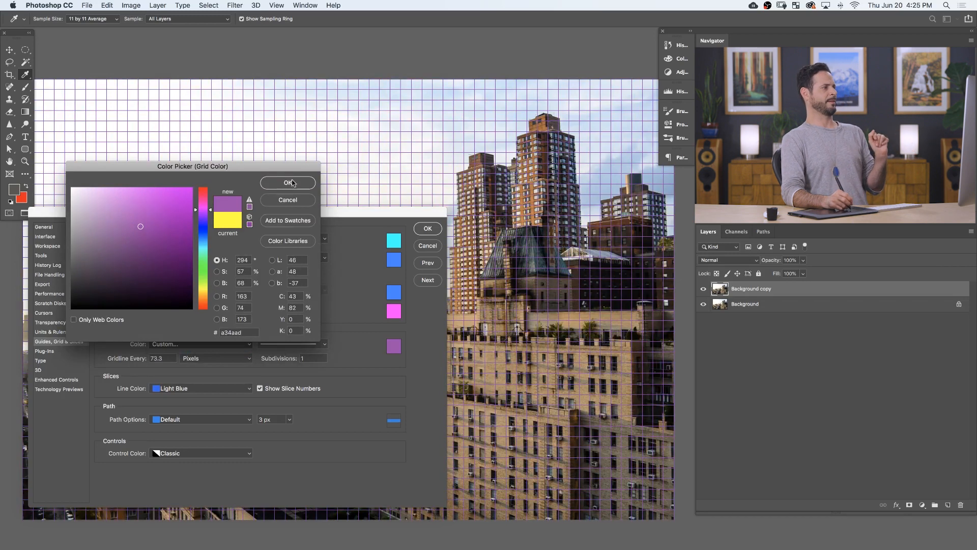
{"action": "left_click", "coordinate": [287, 182]}
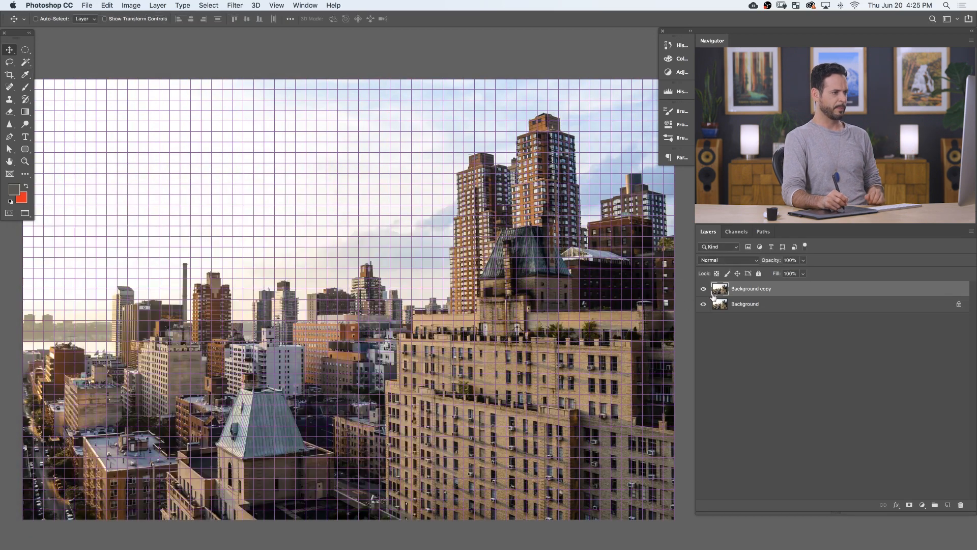
{"action": "key", "text": "cmd+t"}
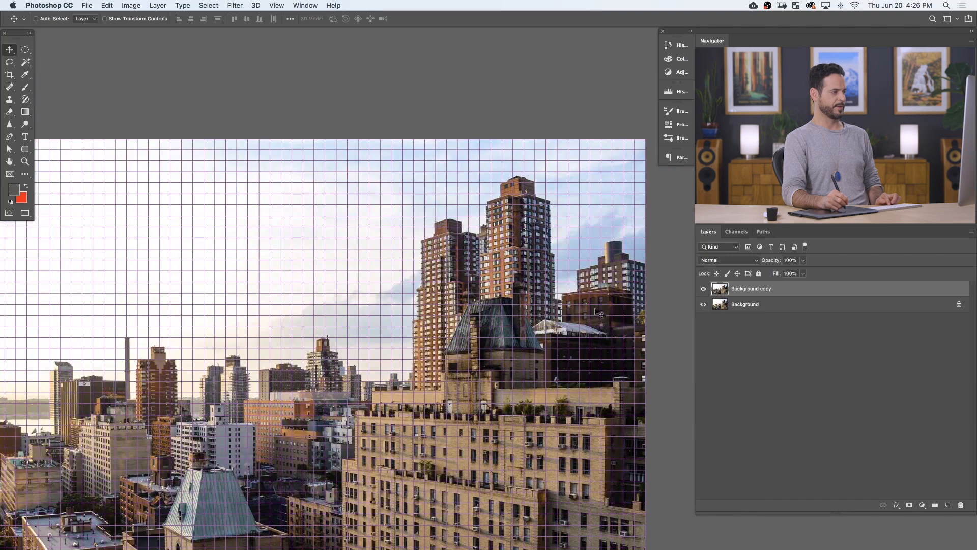
Free Transform the Background copy layer, scaling it down and skewing its corners against the grid.
{"action": "key", "text": "cmd+t"}
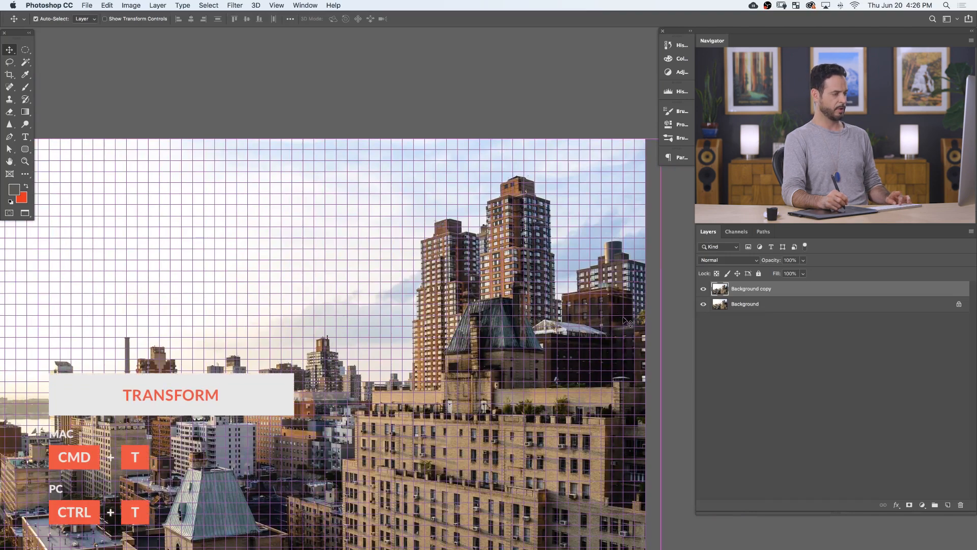
{"action": "key", "text": "cmd+t"}
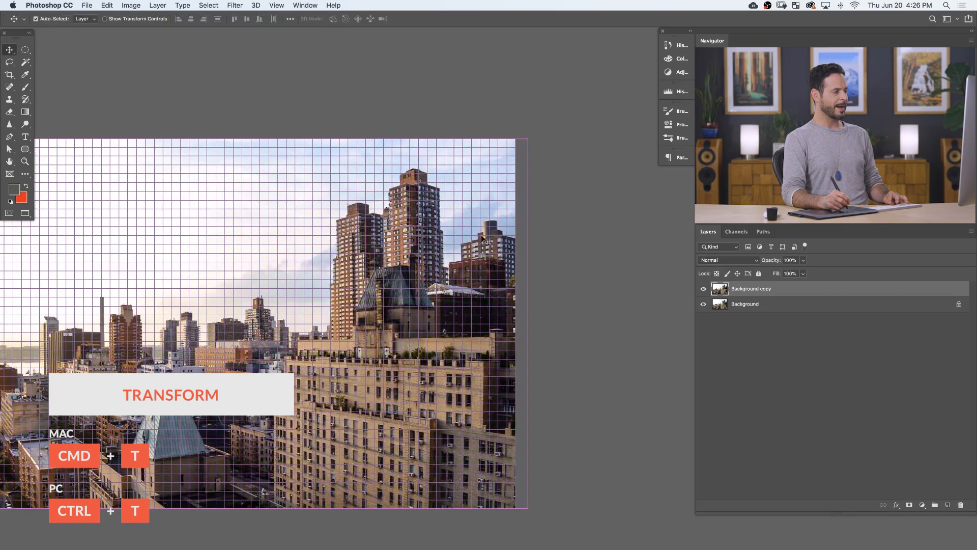
{"action": "key", "text": "cmd+t"}
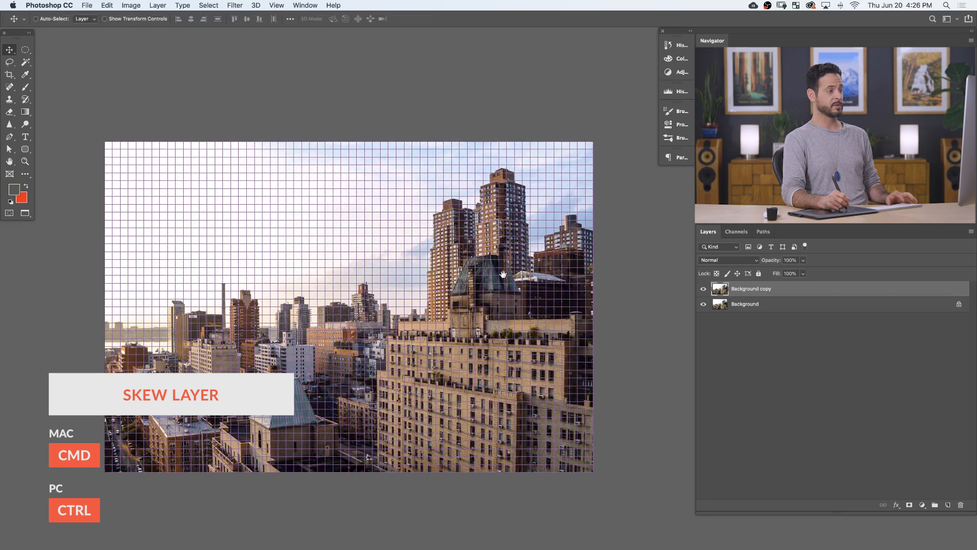
{"action": "key", "text": "cmd+t"}
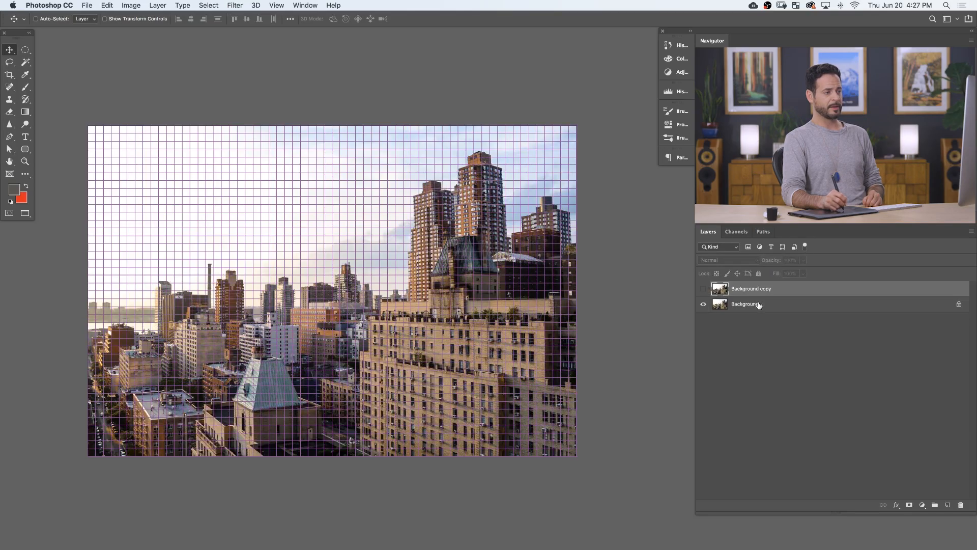
Duplicate the original Background into Background copy 2 with Cmd+J.
{"action": "key", "text": "cmd+j"}
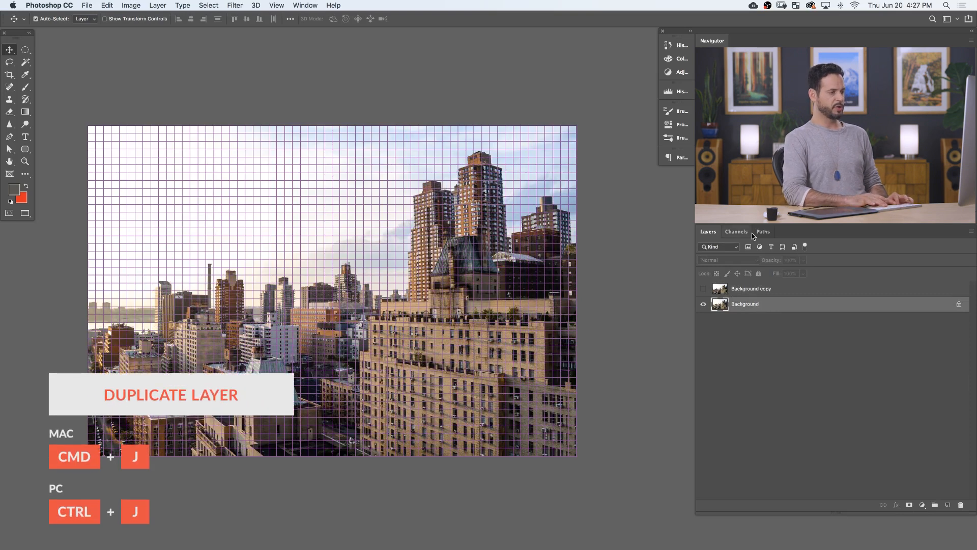
{"action": "key", "text": "cmd+j"}
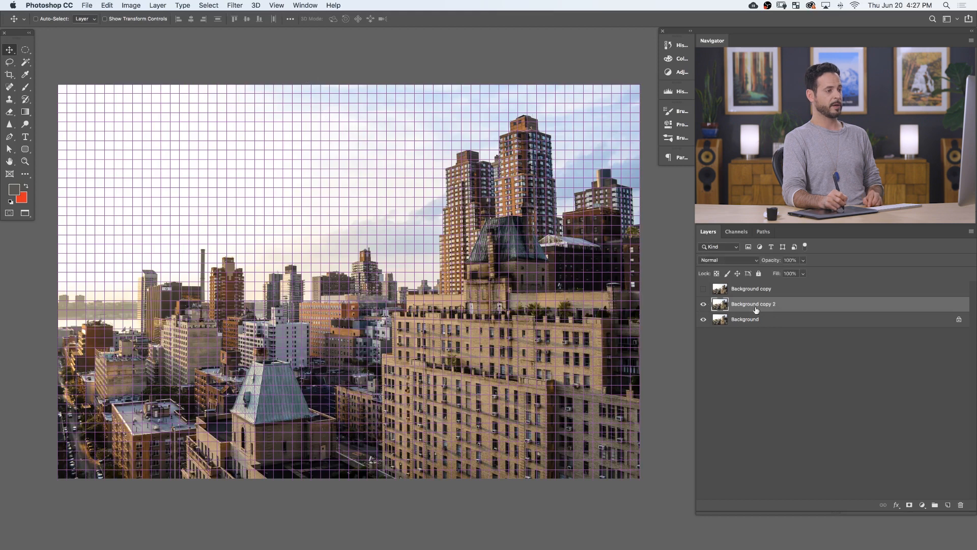
{"action": "left_click", "coordinate": [235, 5]}
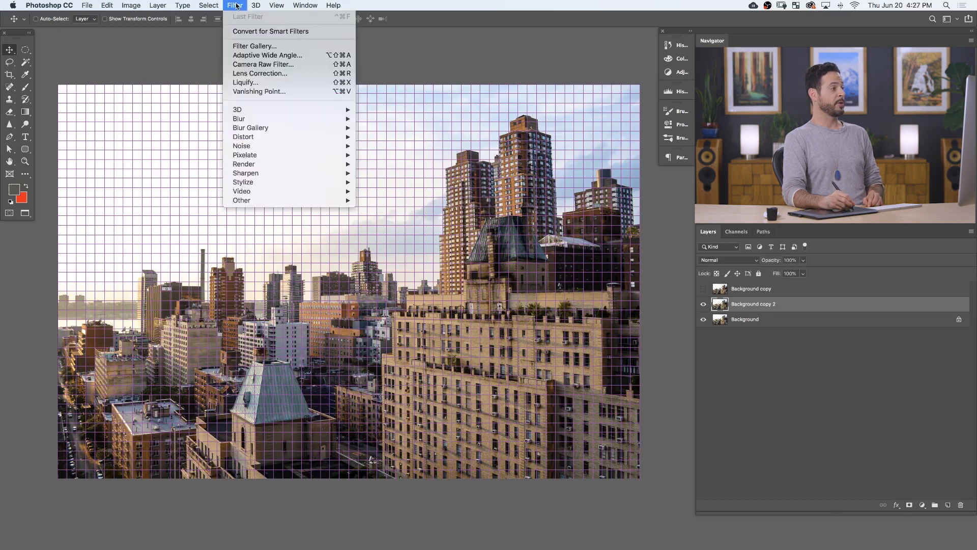
{"action": "mouse_move", "coordinate": [254, 68]}
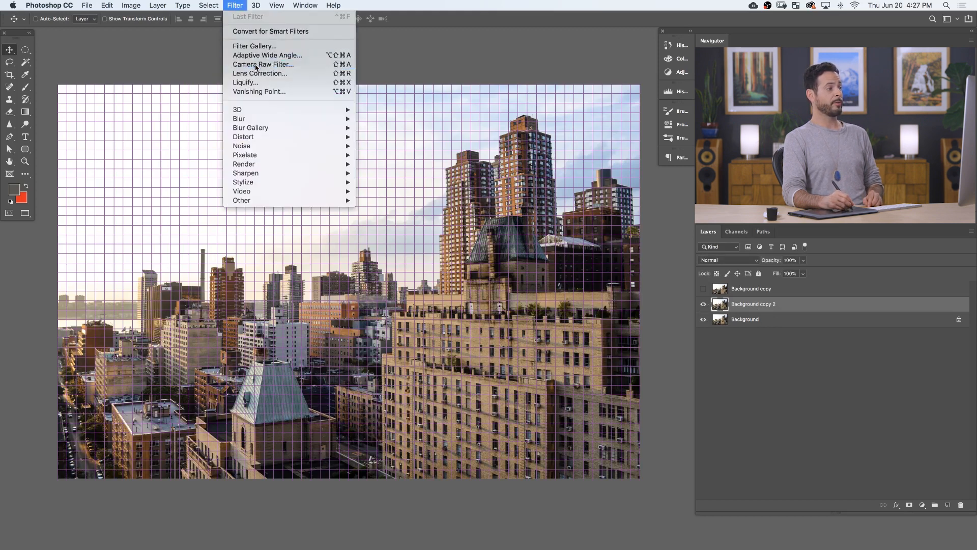
Run the Camera Raw filter on Background copy 2 and switch off the highlight clipping warning.
{"action": "left_click", "coordinate": [262, 65]}
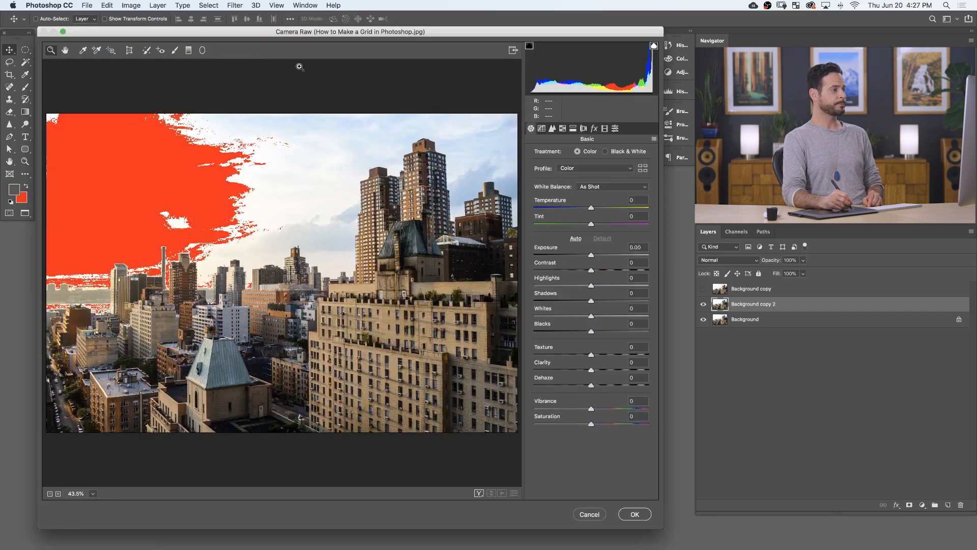
{"action": "mouse_move", "coordinate": [544, 237]}
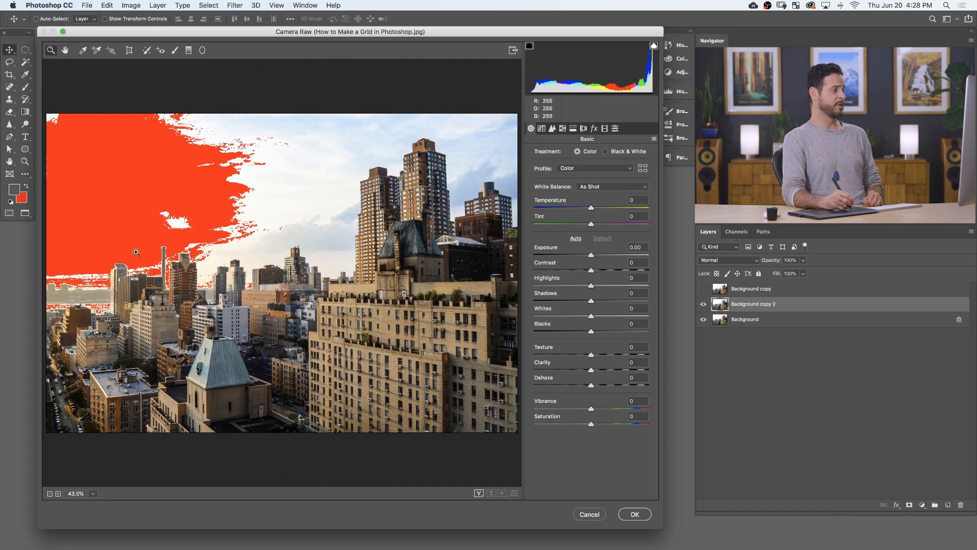
{"action": "left_click", "coordinate": [654, 47]}
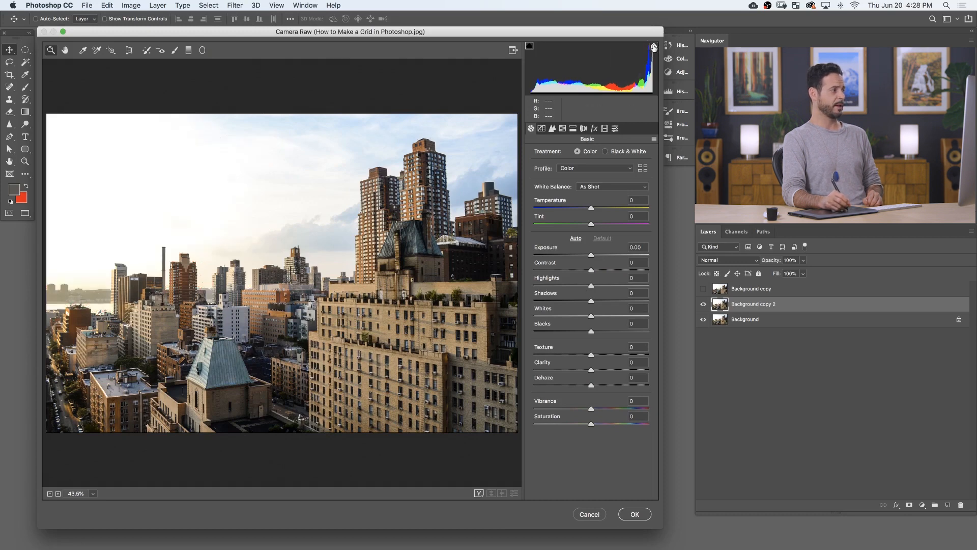
{"action": "mouse_move", "coordinate": [482, 145]}
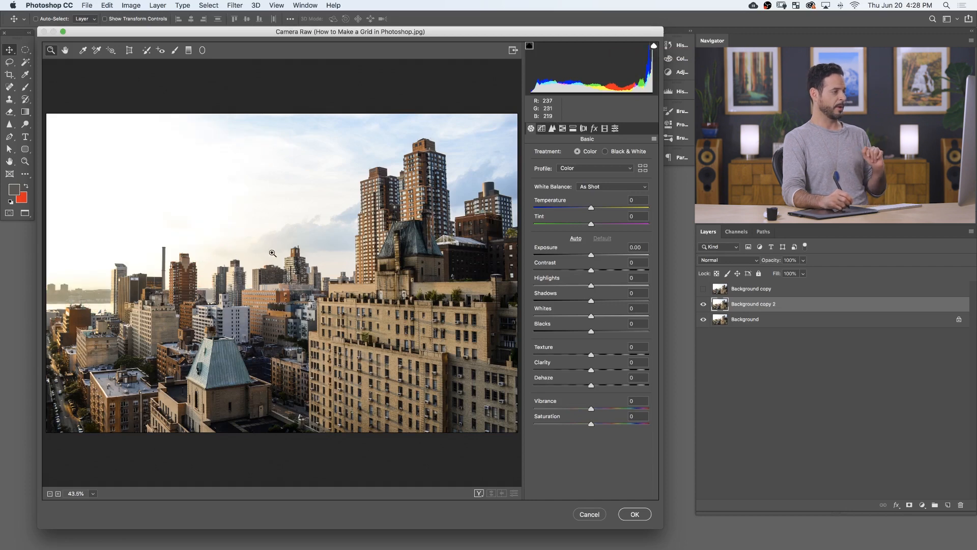
{"action": "mouse_move", "coordinate": [437, 210]}
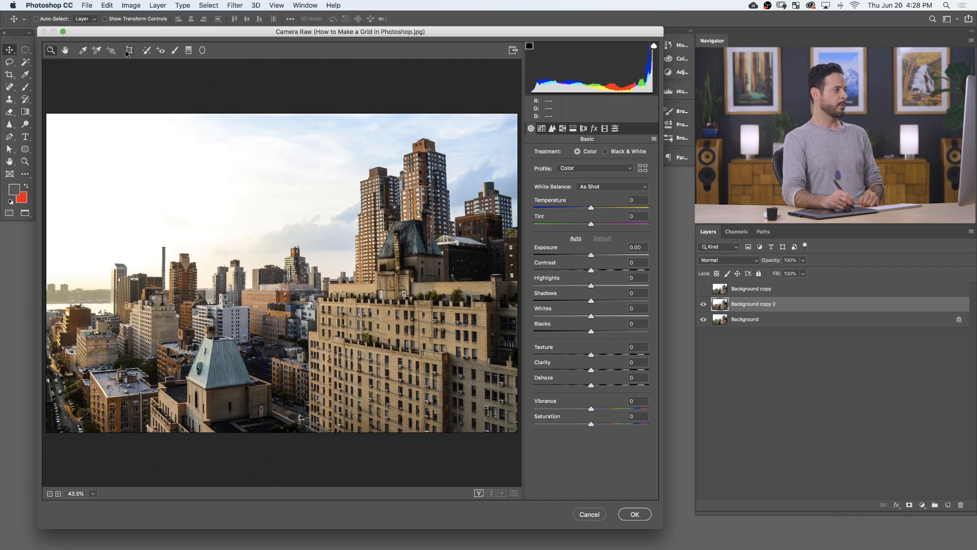
{"action": "mouse_move", "coordinate": [130, 51]}
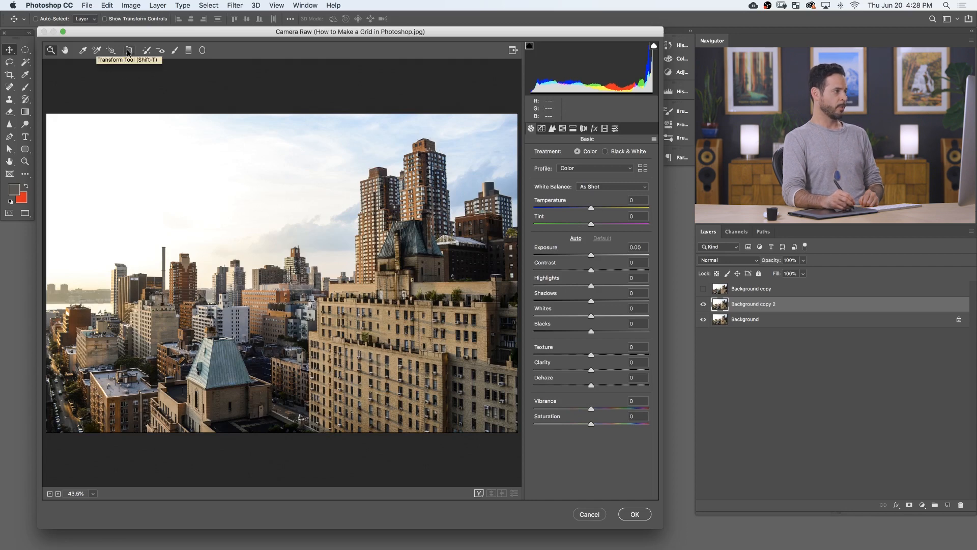
Show Camera Raw's Transform settings and reset all manual values to zero.
{"action": "left_click", "coordinate": [130, 51]}
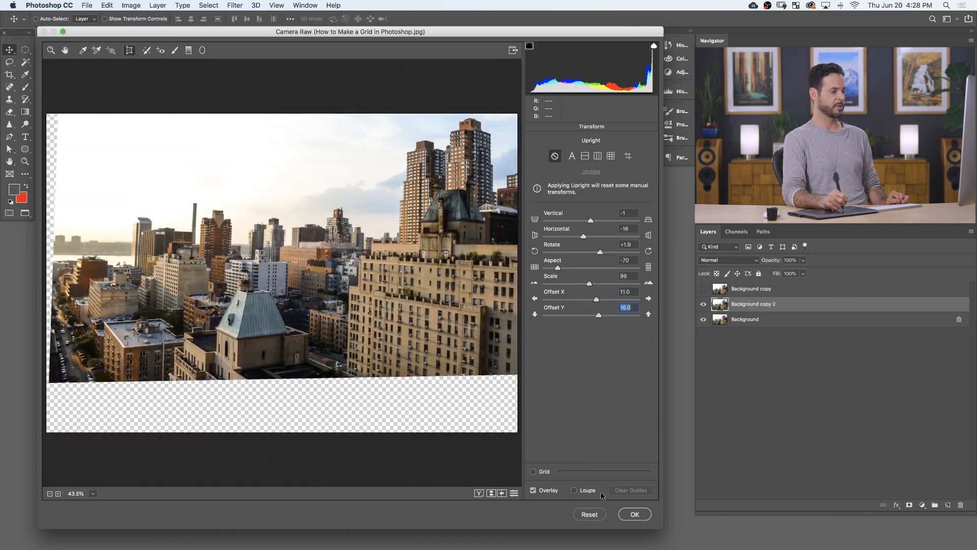
{"action": "left_click", "coordinate": [588, 513]}
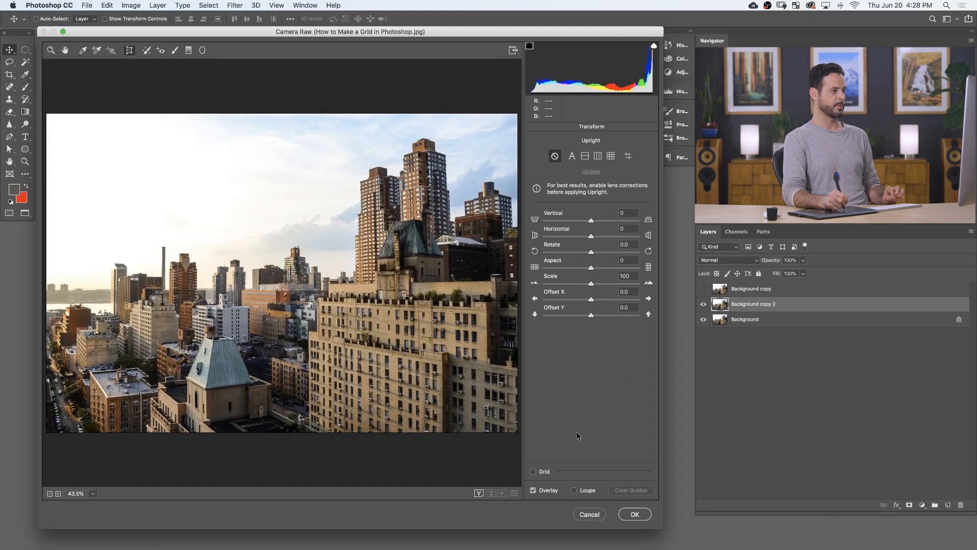
{"action": "mouse_move", "coordinate": [562, 367]}
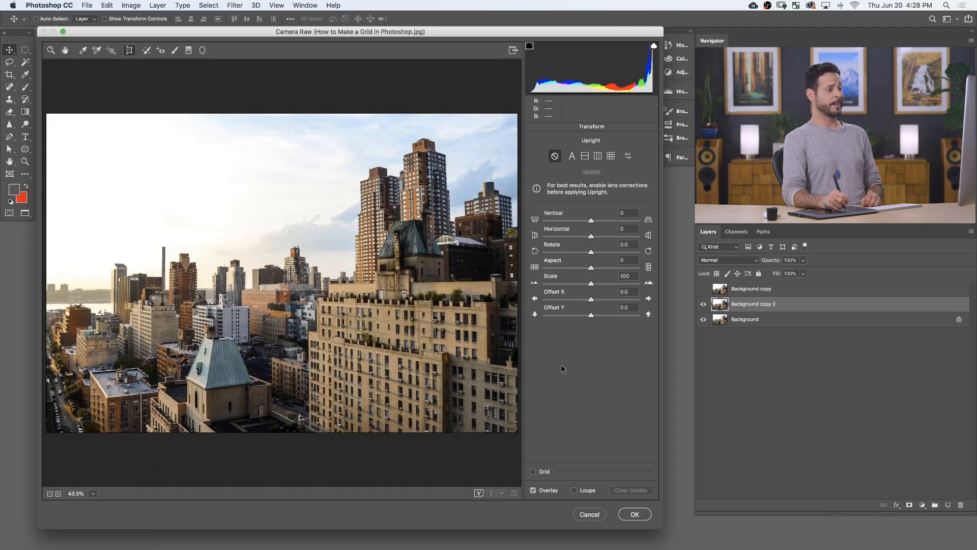
{"action": "mouse_move", "coordinate": [573, 156]}
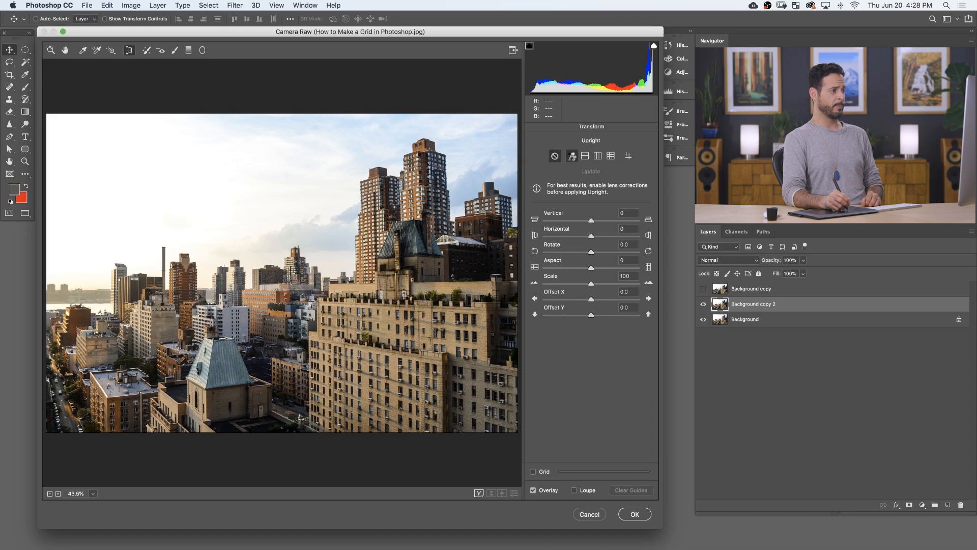
Apply Upright Auto, check it against the grid, compare with Off, then try Level correction.
{"action": "left_click", "coordinate": [571, 156]}
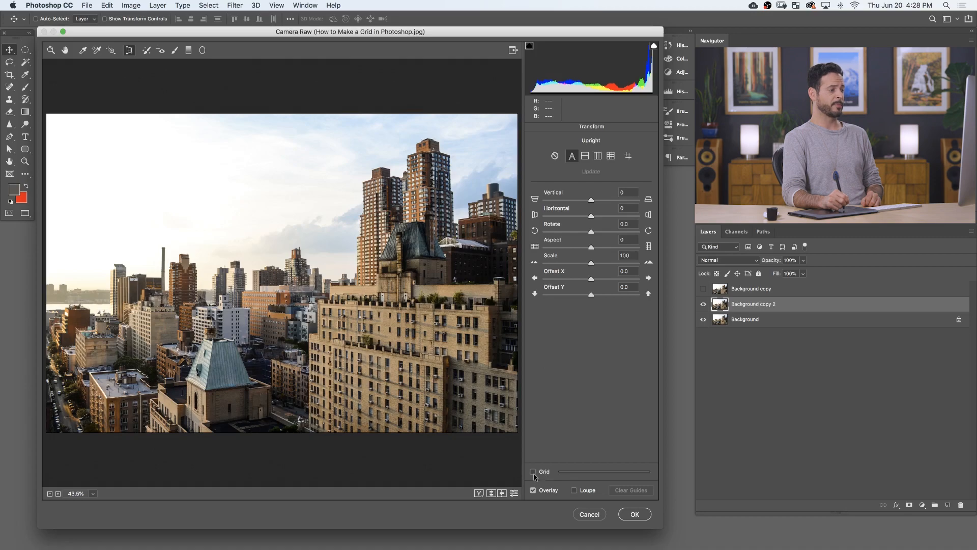
{"action": "left_click", "coordinate": [532, 471]}
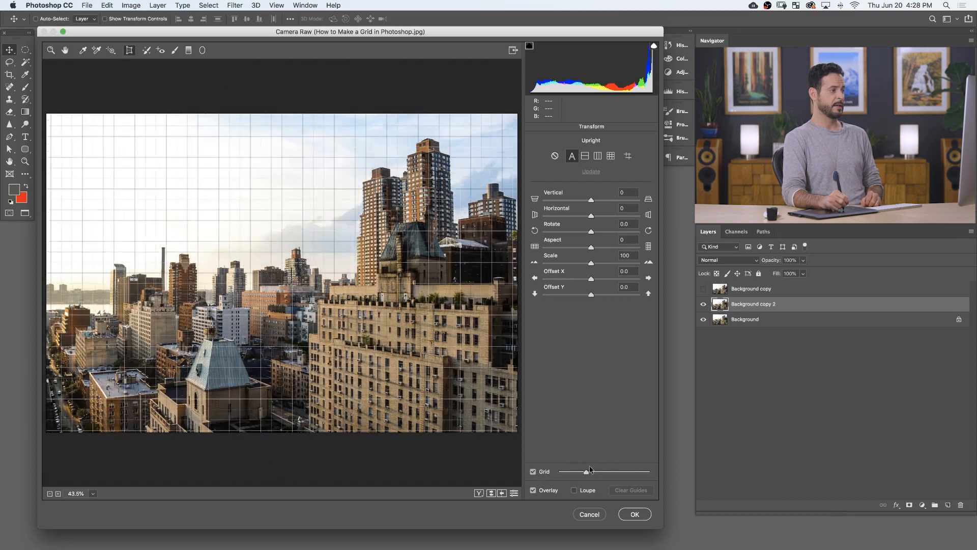
{"action": "left_click", "coordinate": [532, 471]}
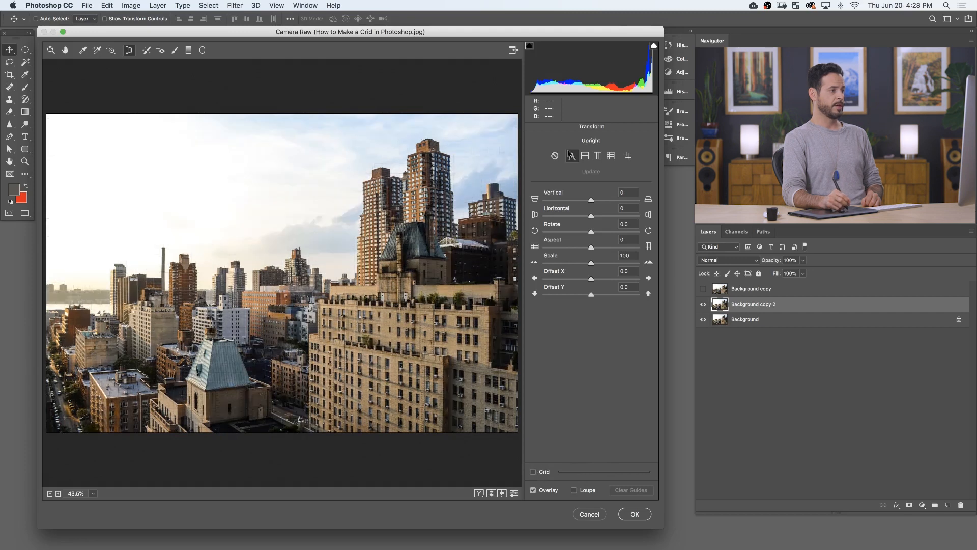
{"action": "left_click", "coordinate": [554, 156]}
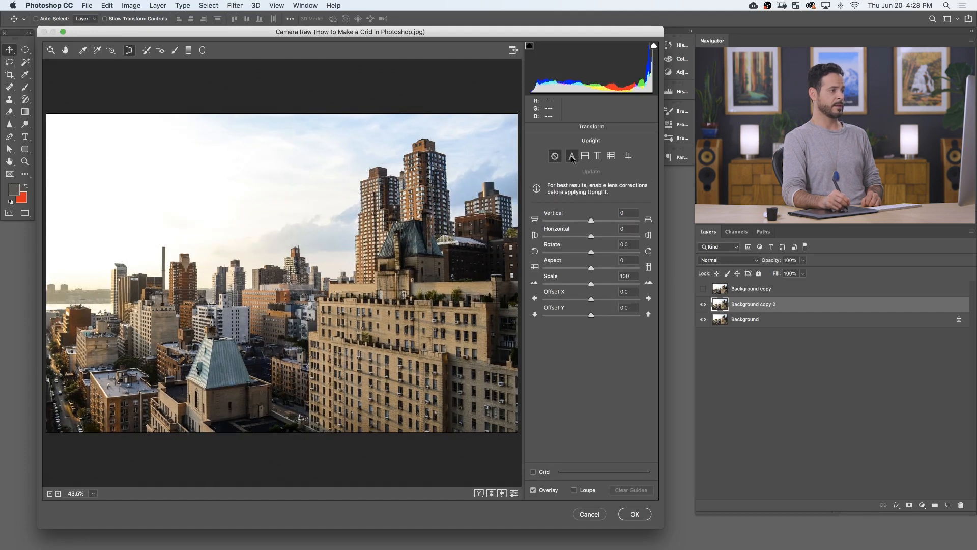
{"action": "left_click", "coordinate": [571, 156]}
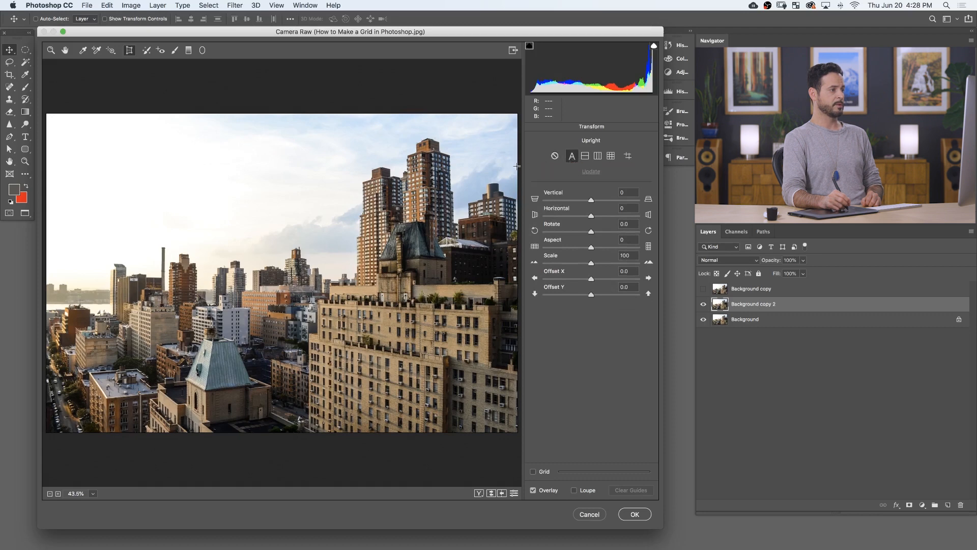
{"action": "mouse_move", "coordinate": [550, 181]}
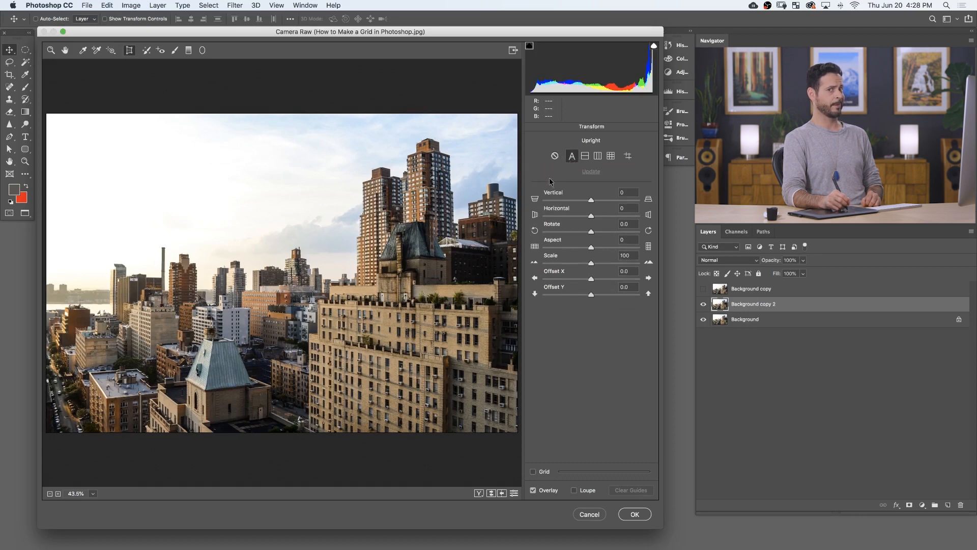
{"action": "left_click", "coordinate": [584, 156]}
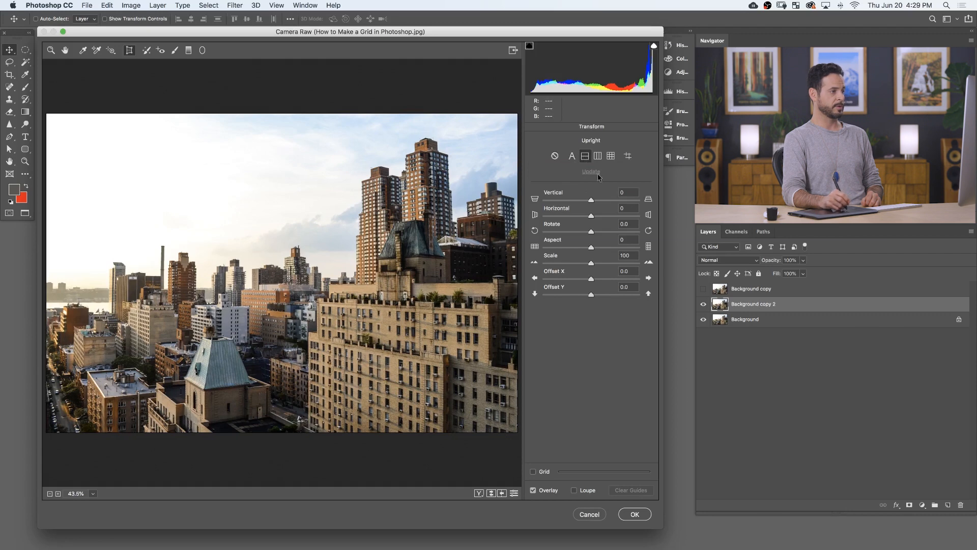
Try Vertical and Full upright corrections, then return to Auto.
{"action": "left_click", "coordinate": [597, 156]}
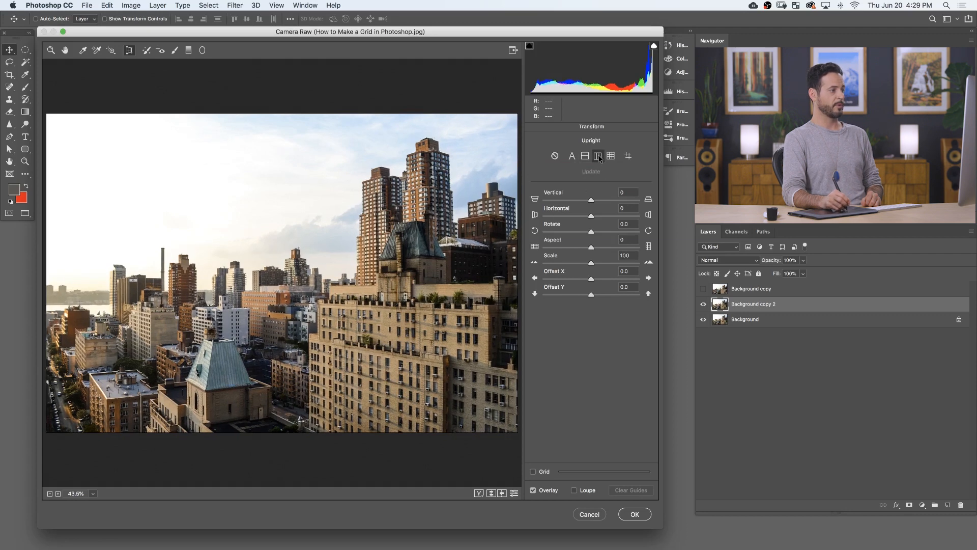
{"action": "mouse_move", "coordinate": [612, 156]}
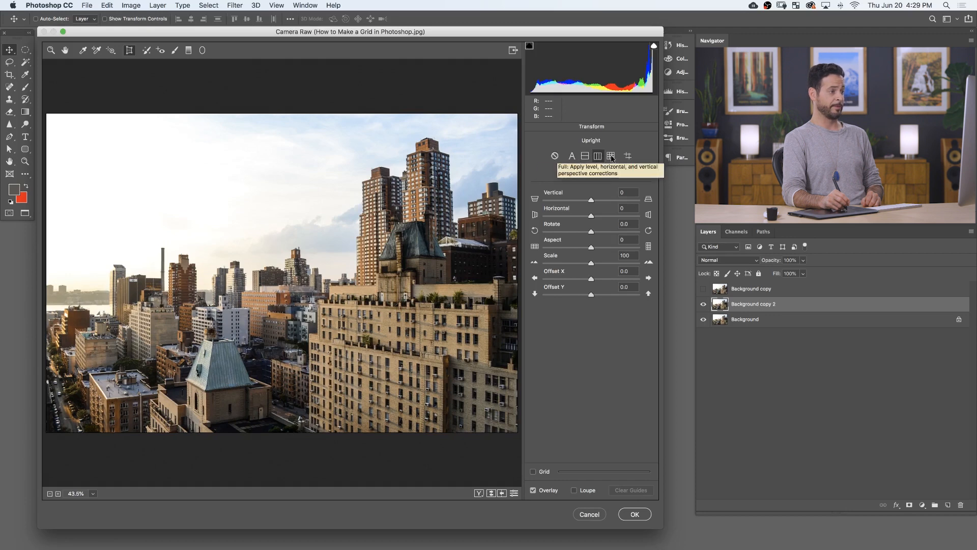
{"action": "left_click", "coordinate": [610, 155]}
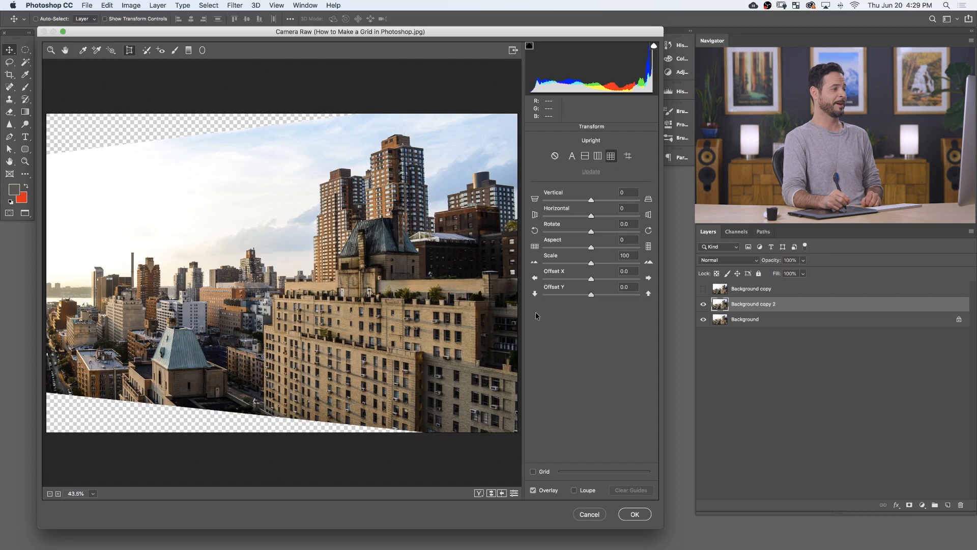
{"action": "mouse_move", "coordinate": [364, 349]}
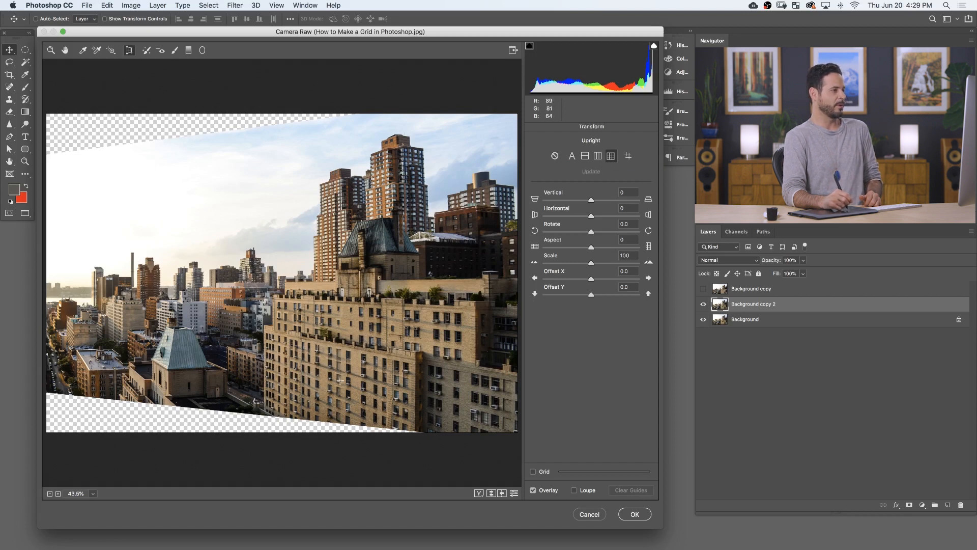
{"action": "mouse_move", "coordinate": [280, 267]}
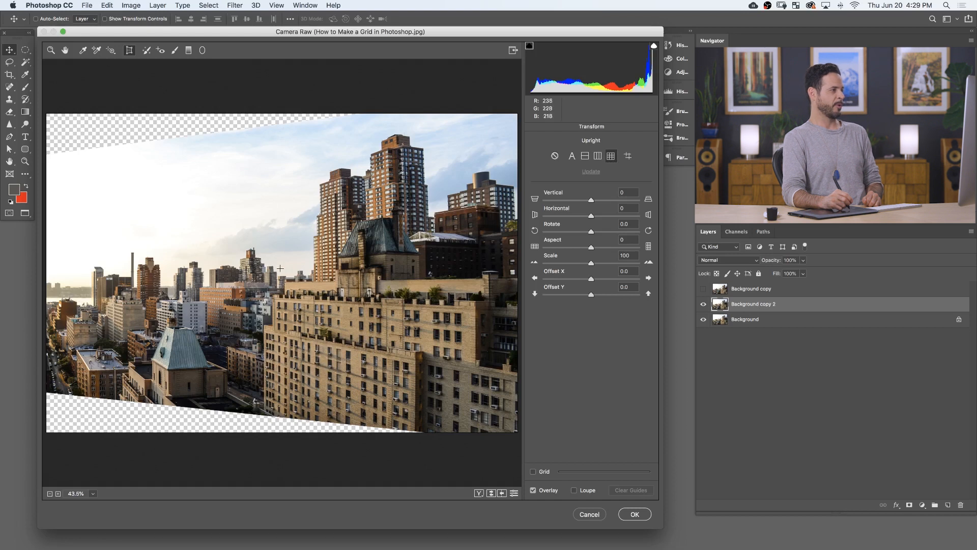
{"action": "mouse_move", "coordinate": [459, 189]}
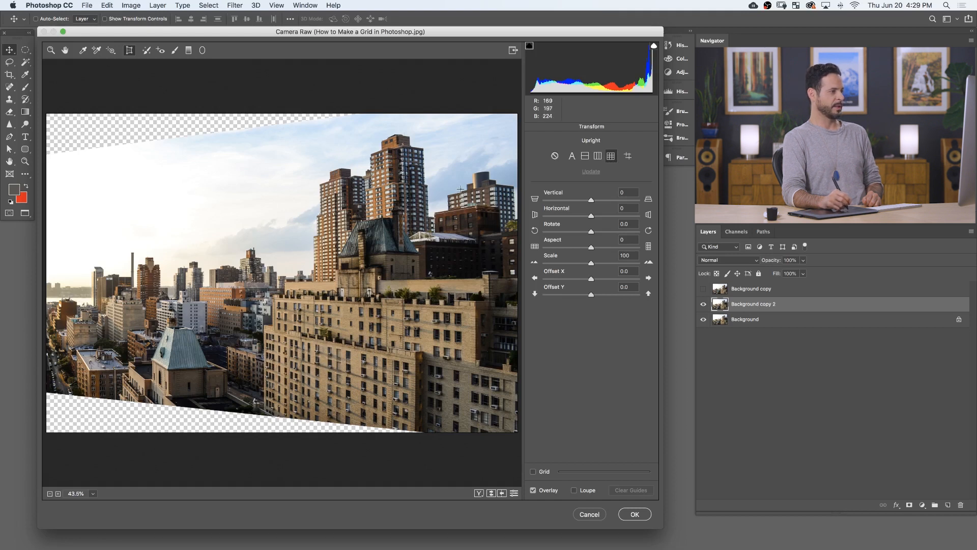
{"action": "mouse_move", "coordinate": [571, 156]}
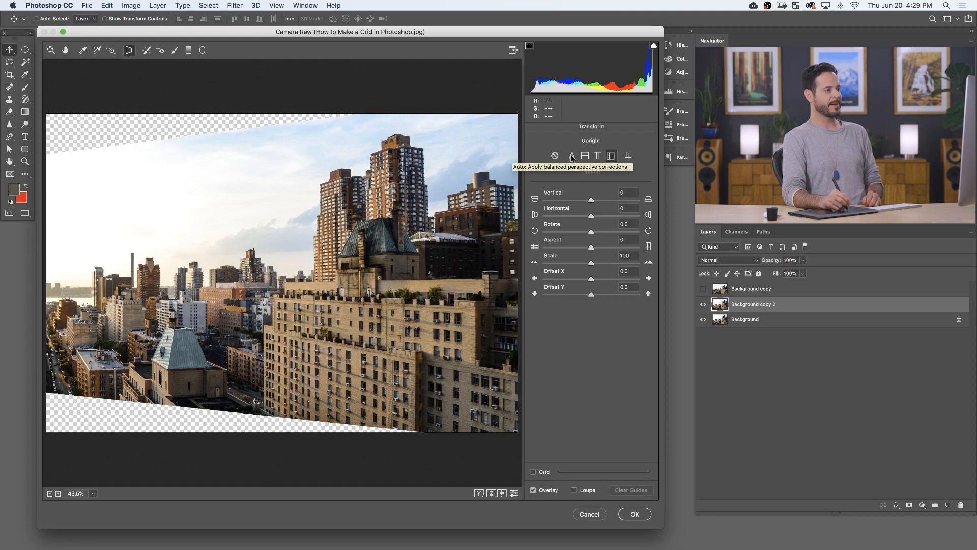
{"action": "left_click", "coordinate": [571, 156]}
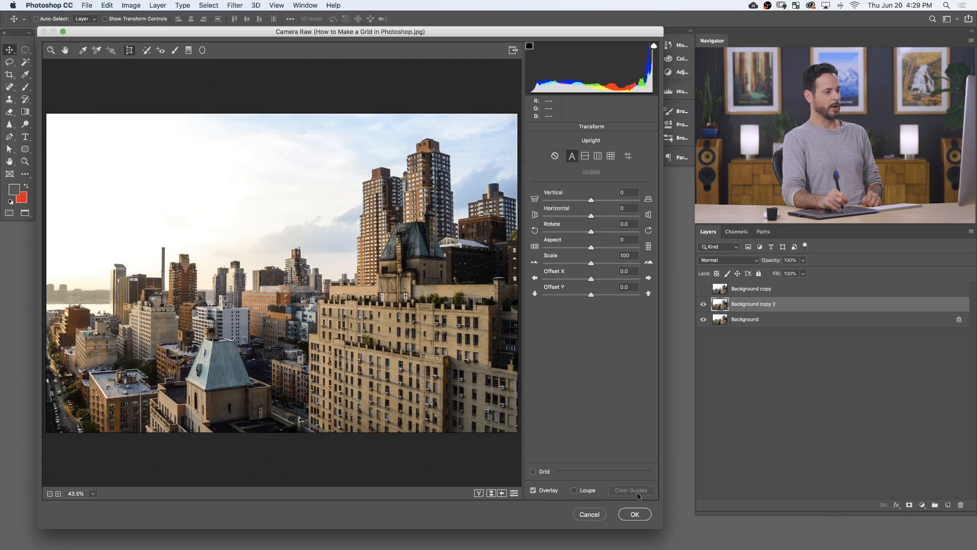
Commit the Camera Raw perspective fix, hide the grid and toggle the layer to compare before/after.
{"action": "left_click", "coordinate": [634, 513]}
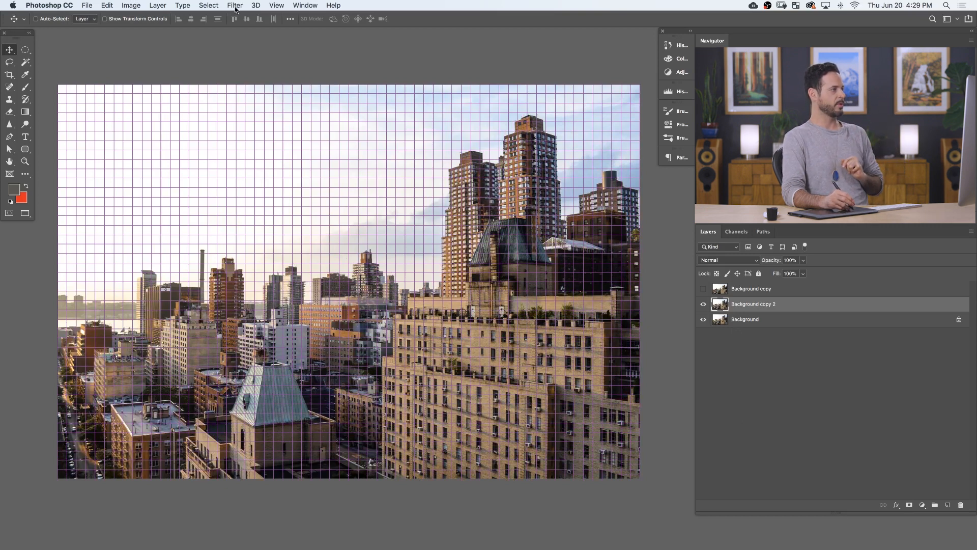
{"action": "left_click", "coordinate": [276, 5]}
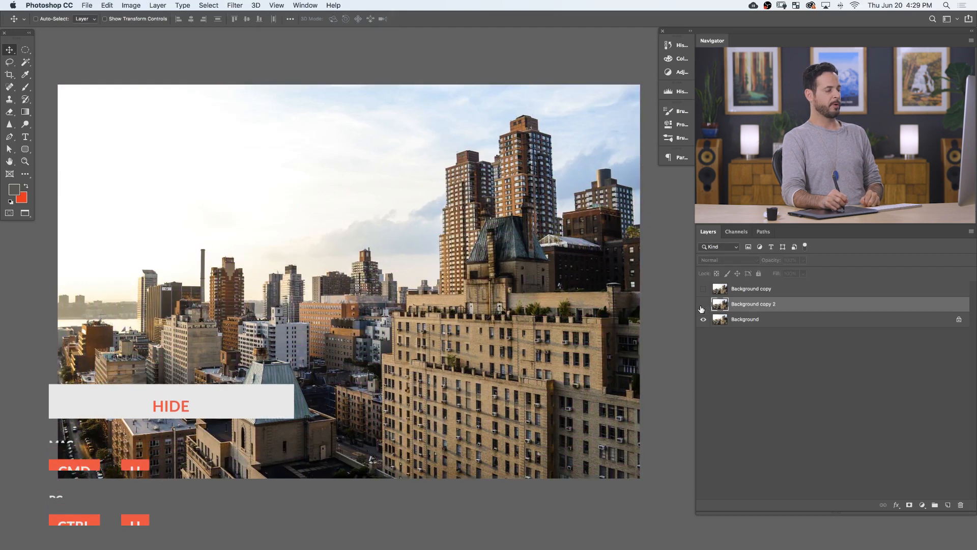
{"action": "left_click", "coordinate": [703, 306]}
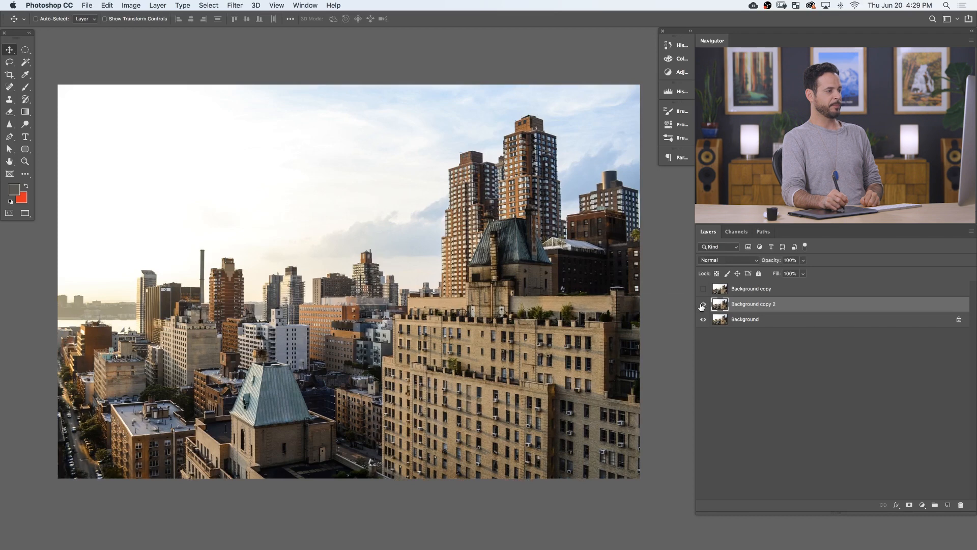
{"action": "left_click", "coordinate": [703, 306]}
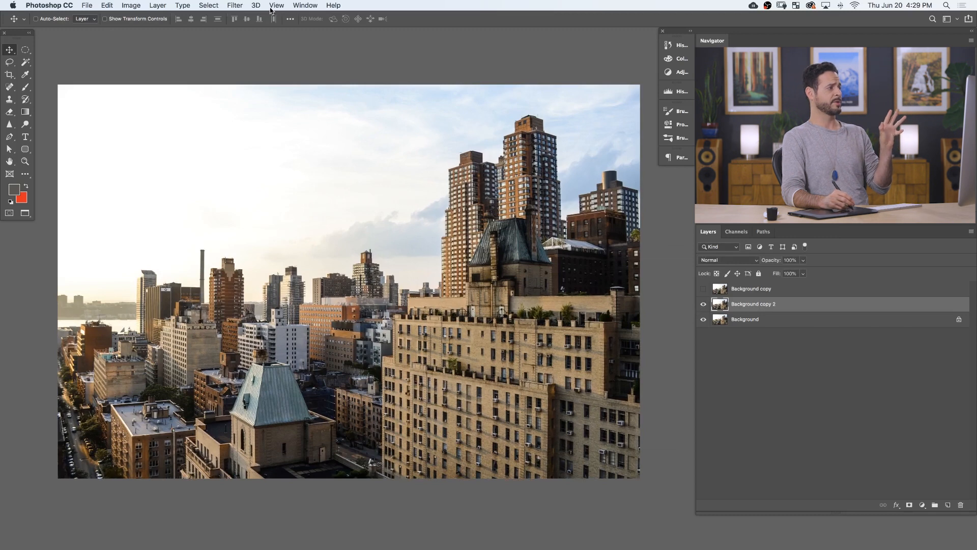
Reapply Filter > Camera Raw Filter with Upright Auto on the skyline layer.
{"action": "left_click", "coordinate": [235, 6]}
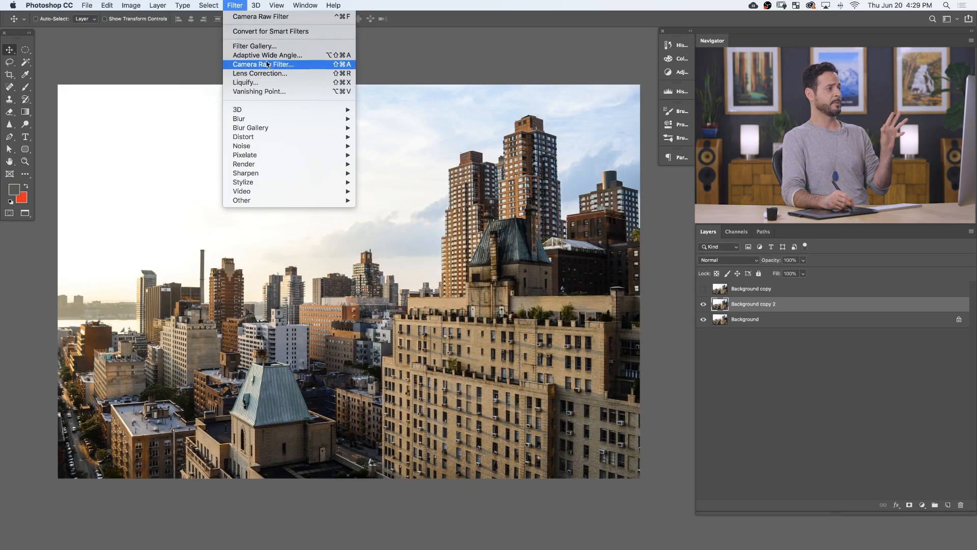
{"action": "left_click", "coordinate": [263, 65]}
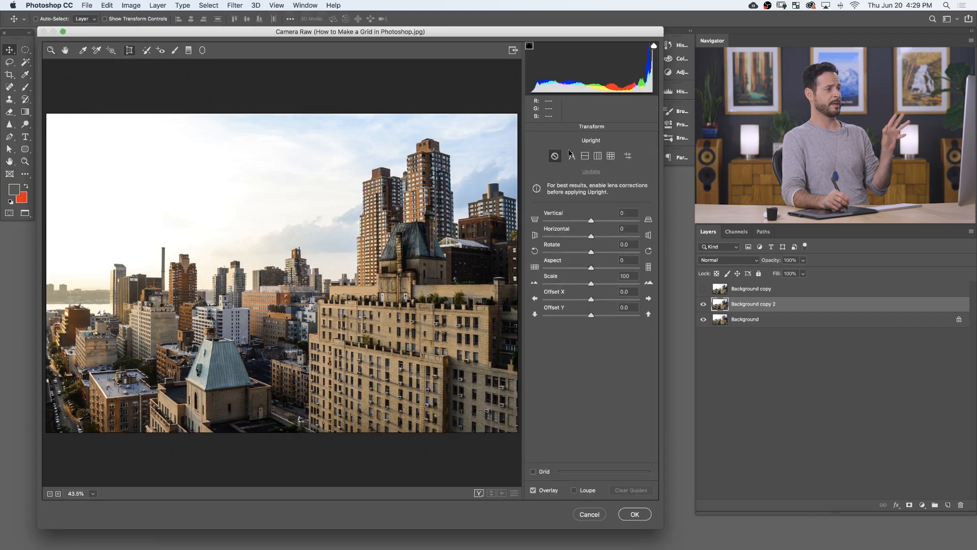
{"action": "left_click", "coordinate": [633, 513]}
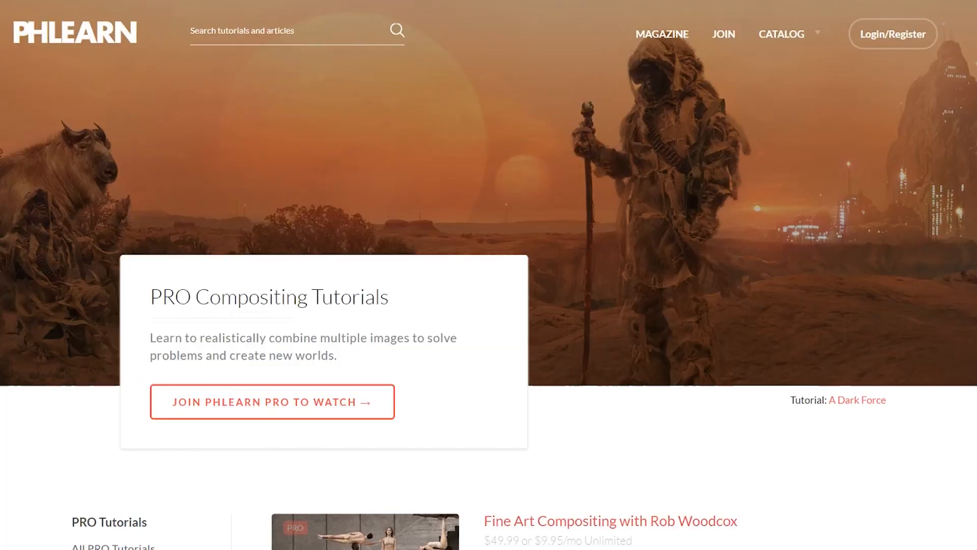
Scroll down the Phlearn PRO Compositing Tutorials page to the double exposure and background removal courses.
{"action": "scroll", "scroll_direction": "down", "scroll_amount": 3}
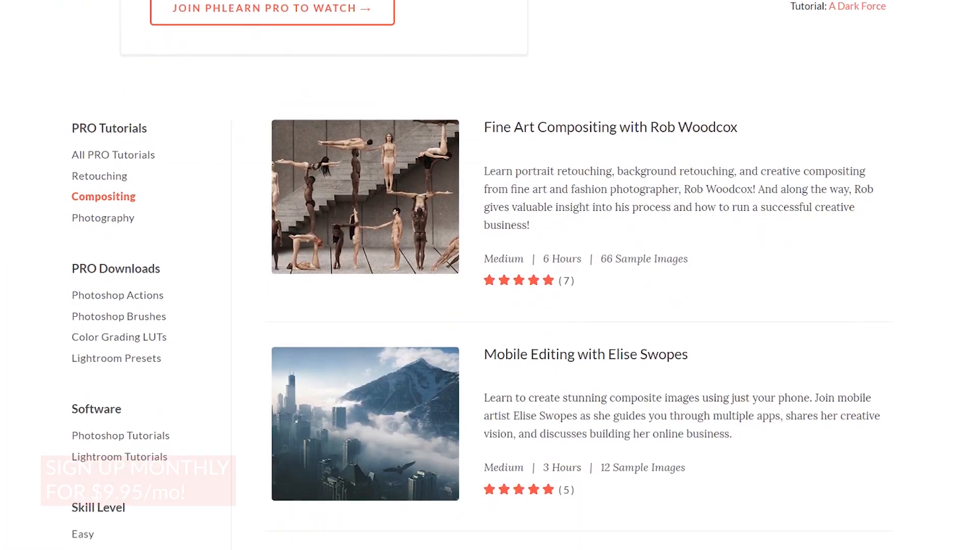
{"action": "scroll", "scroll_direction": "down", "scroll_amount": 3}
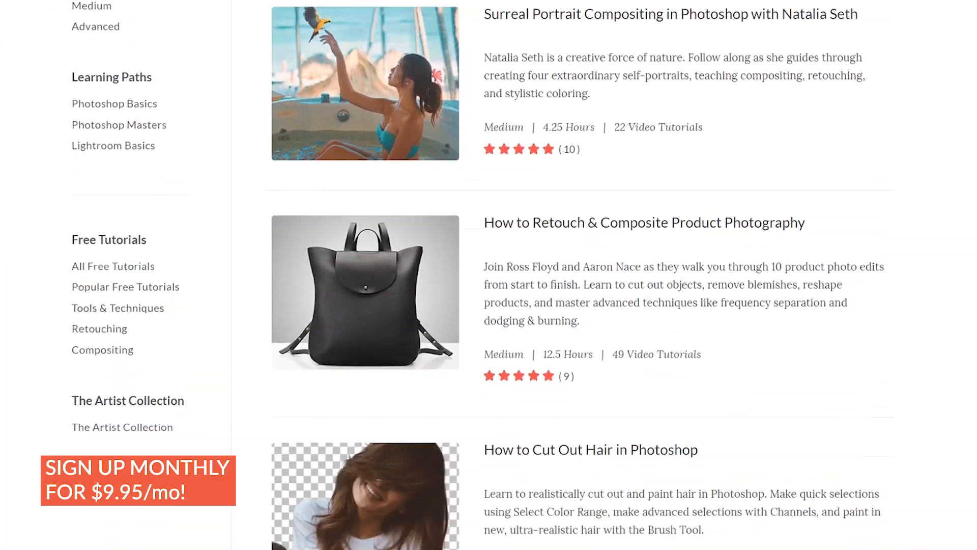
{"action": "scroll", "scroll_direction": "down", "scroll_amount": 3}
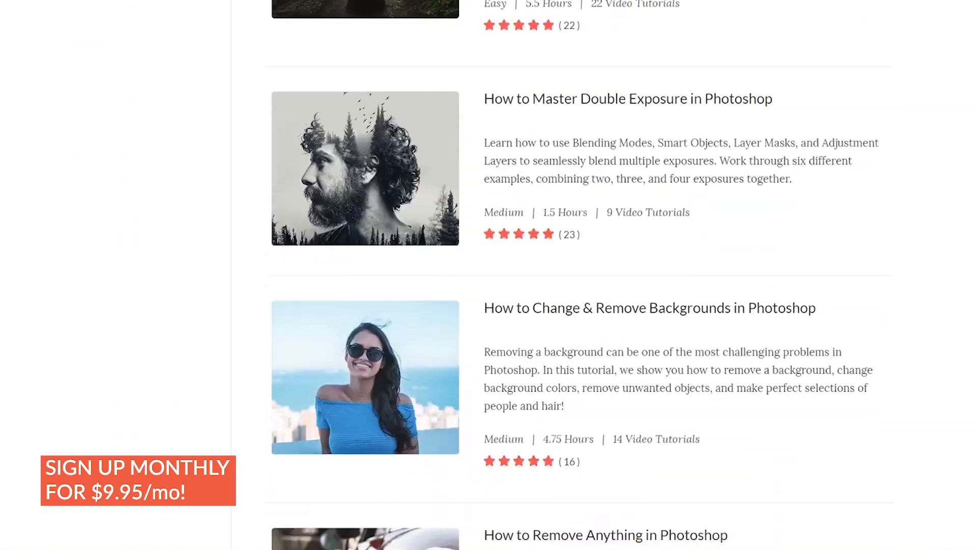